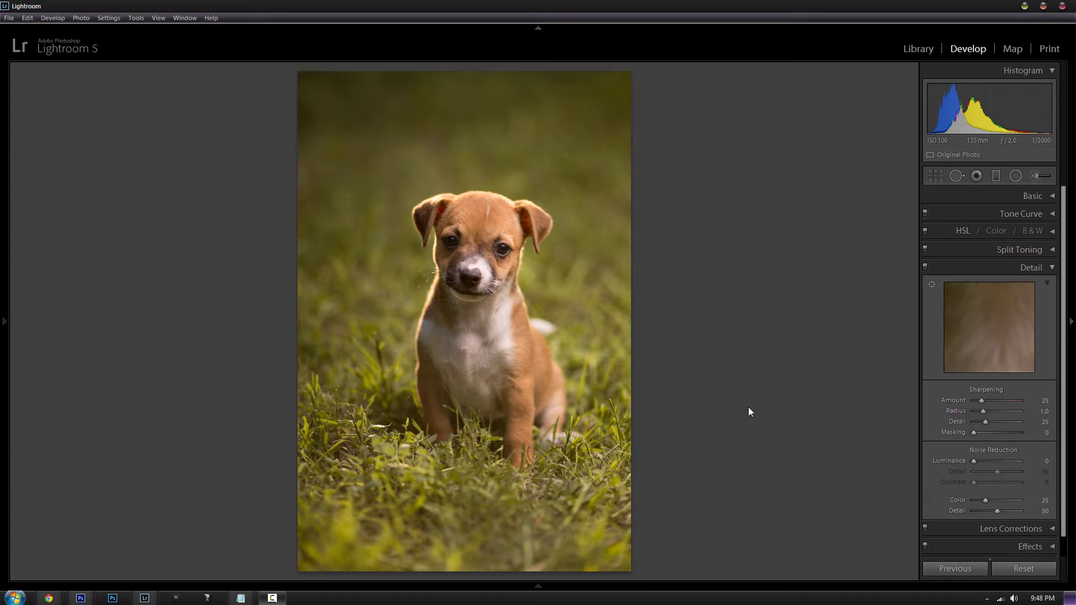
{"action": "mouse_move", "coordinate": [780, 358]}
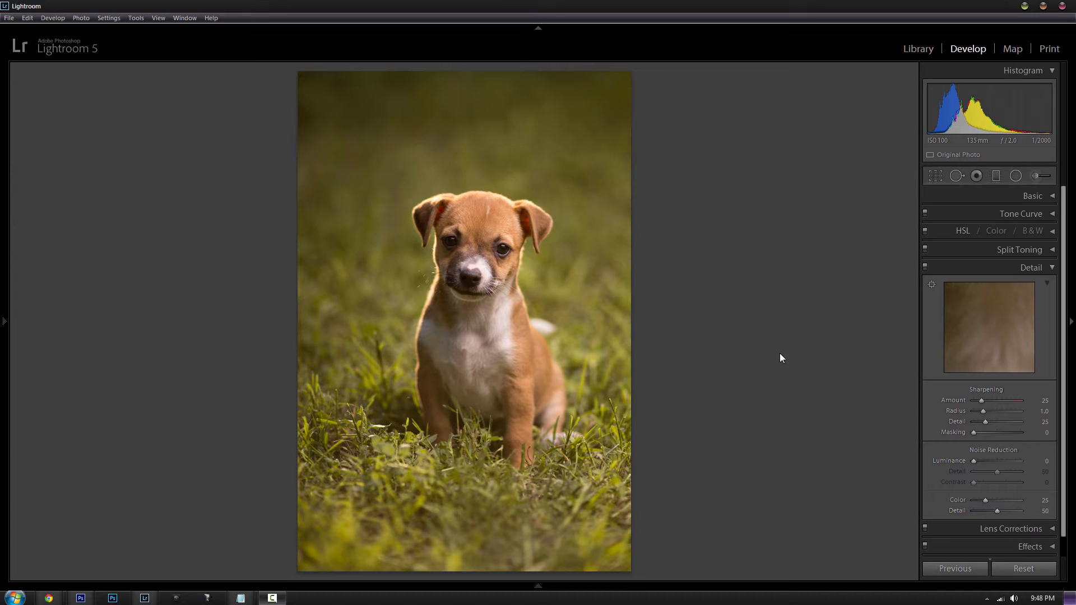
{"action": "mouse_move", "coordinate": [821, 233]}
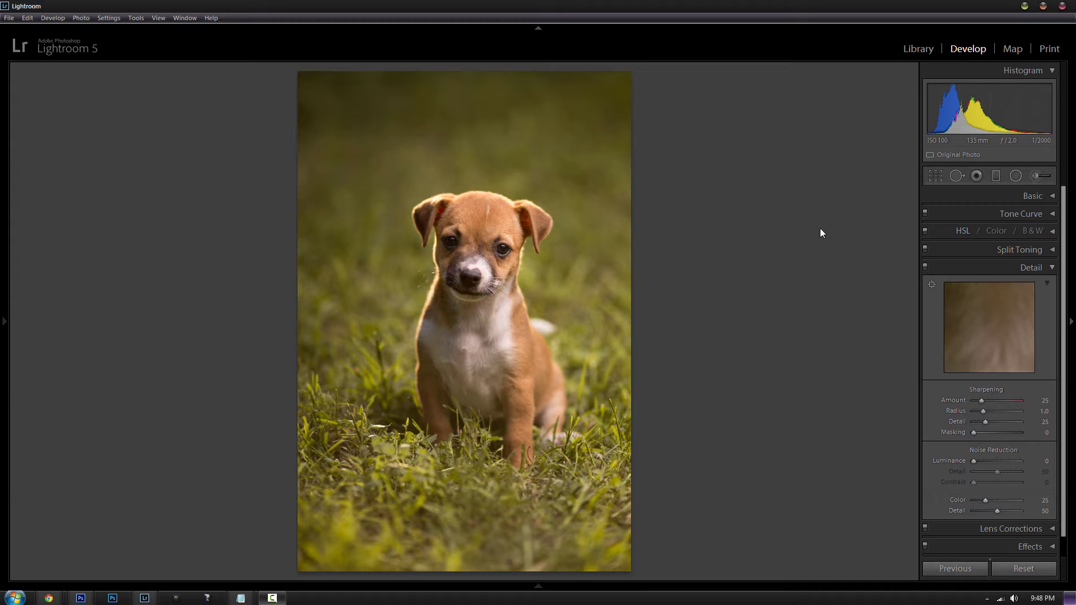
{"action": "mouse_move", "coordinate": [1034, 269]}
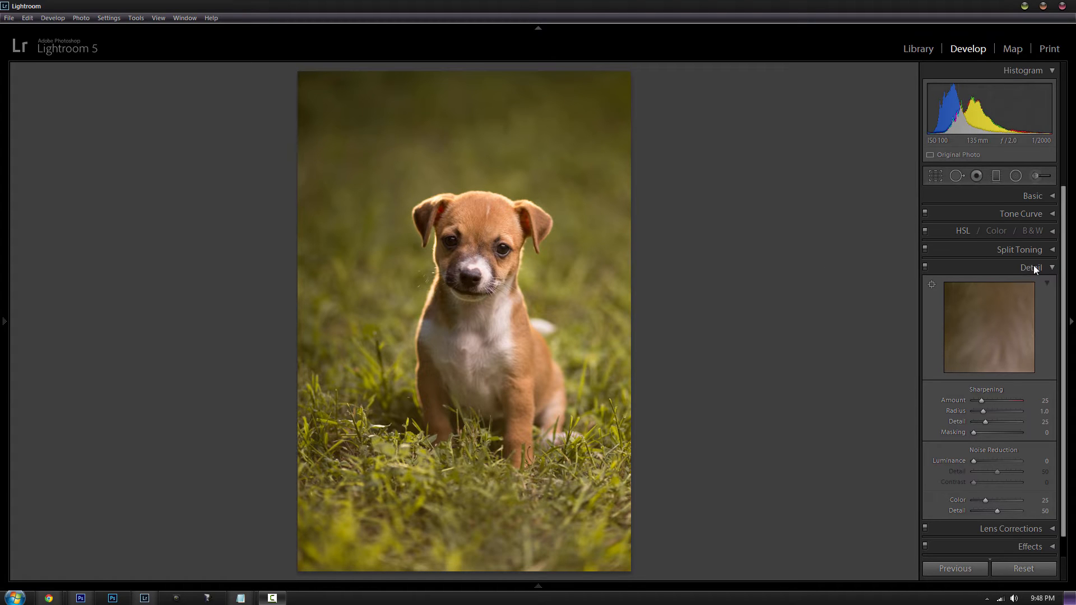
{"action": "mouse_move", "coordinate": [1027, 362]}
{"action": "type", "text": "60"}
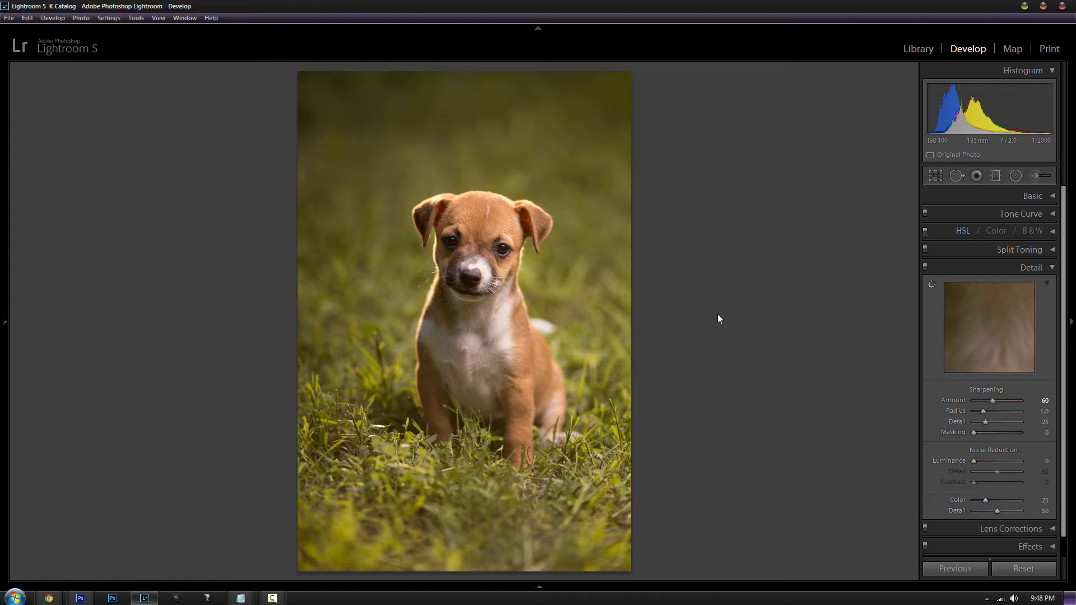
{"action": "mouse_move", "coordinate": [516, 269]}
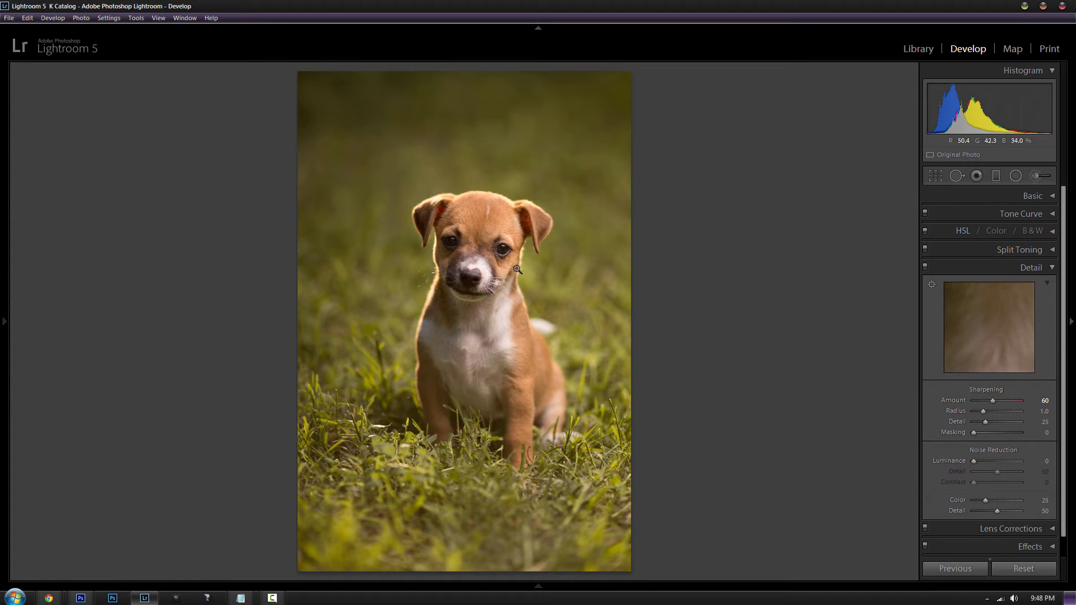
{"action": "mouse_move", "coordinate": [482, 302]}
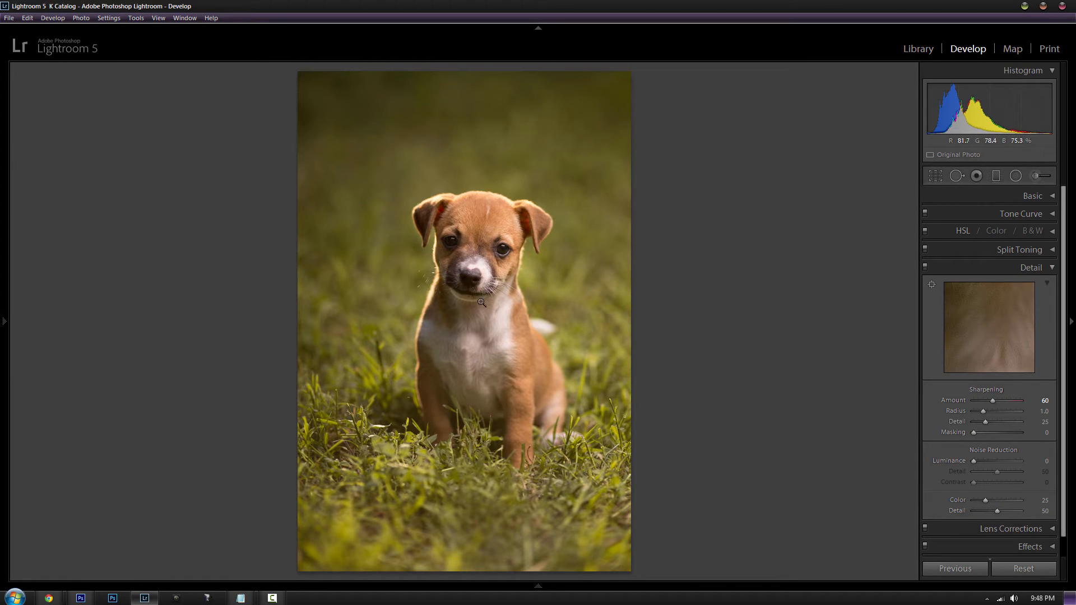
Step: Export the photo via the Facebook - High Quality preset, resized to fit 2048 px on the long edge
{"action": "left_click", "coordinate": [8, 18]}
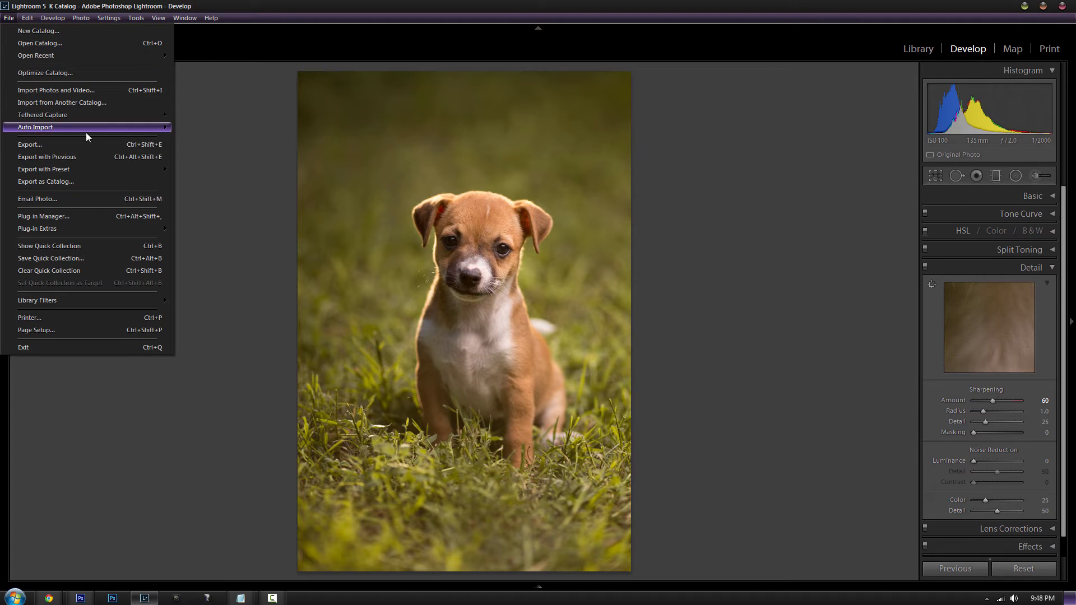
{"action": "left_click", "coordinate": [30, 144]}
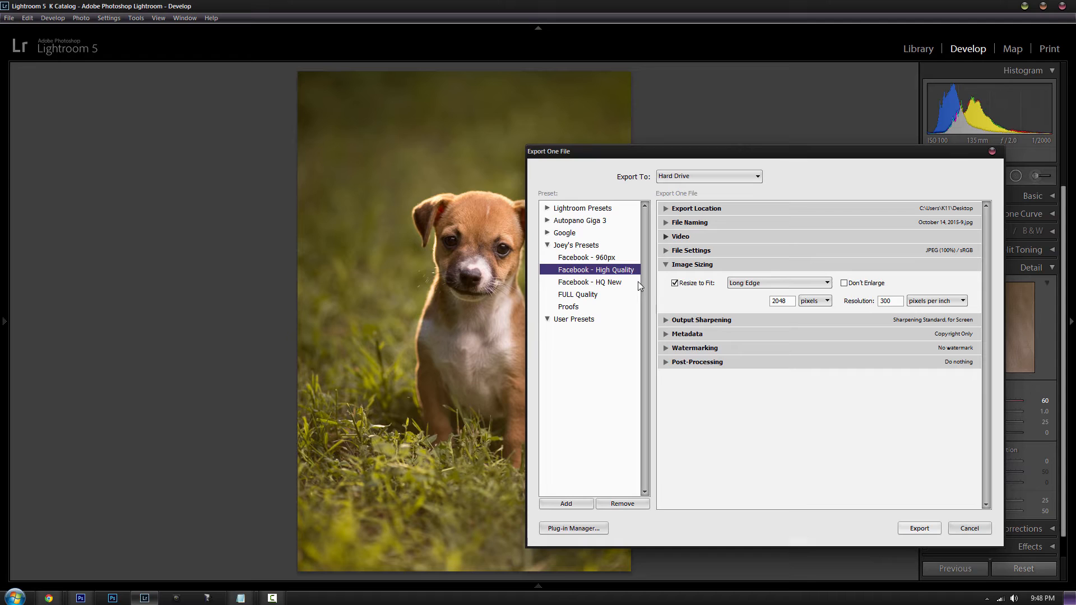
{"action": "mouse_move", "coordinate": [730, 284]}
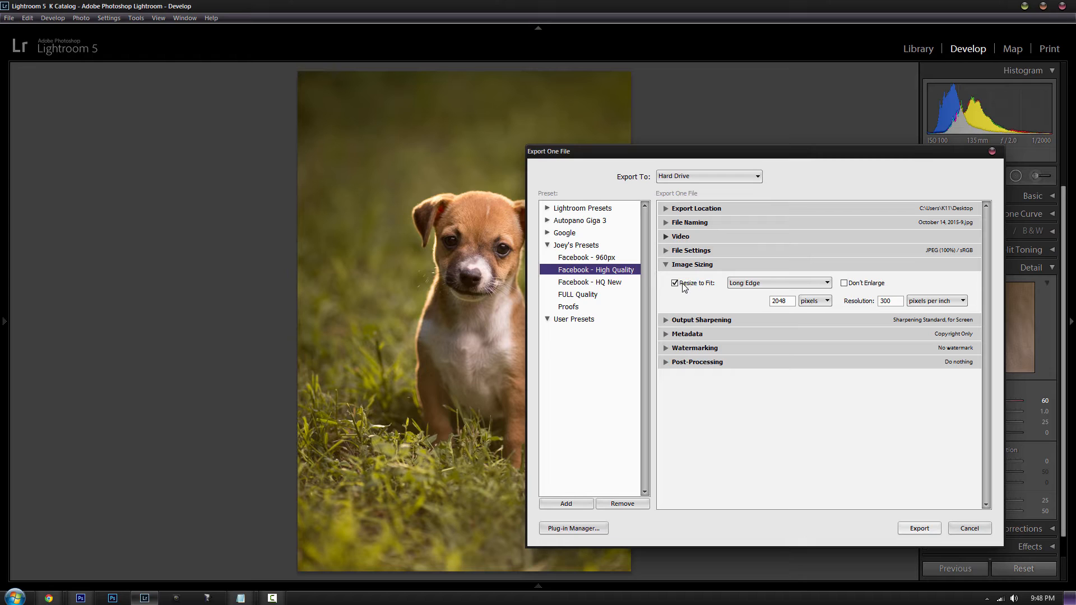
{"action": "mouse_move", "coordinate": [679, 286]}
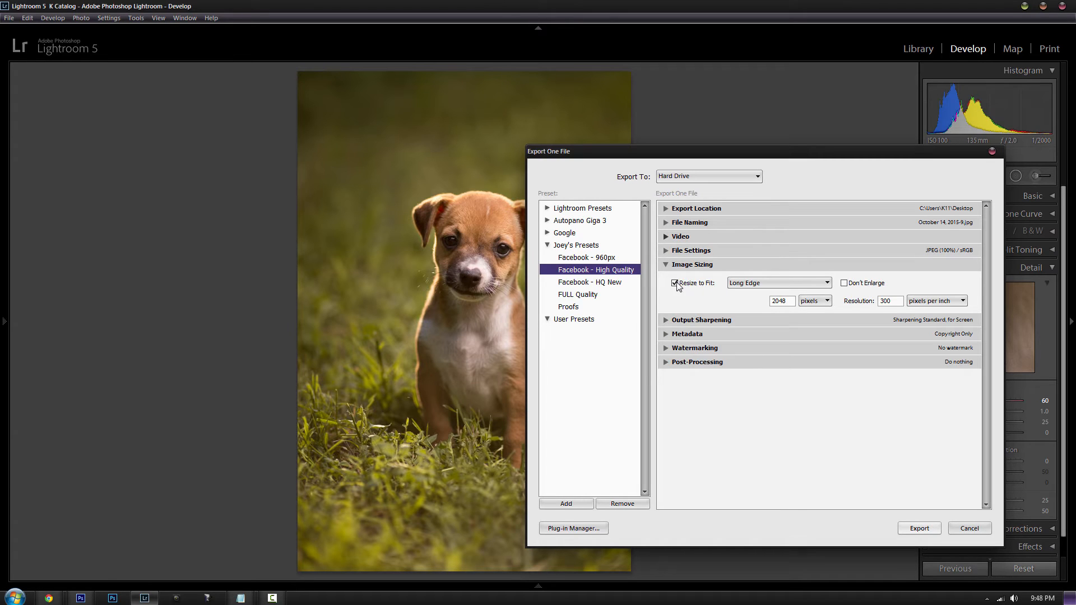
{"action": "mouse_move", "coordinate": [746, 289]}
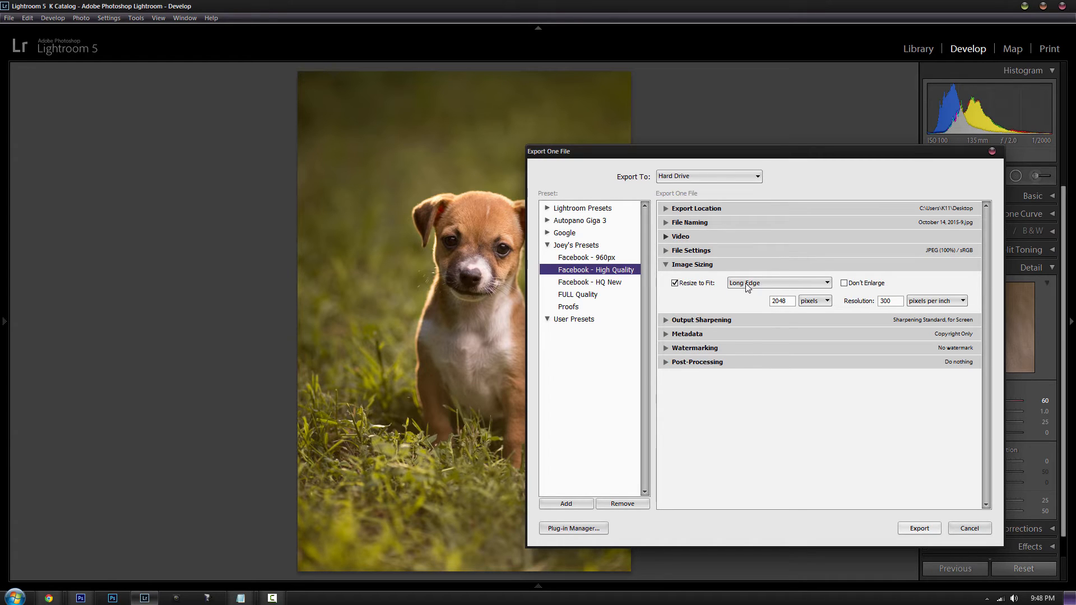
{"action": "left_click", "coordinate": [779, 283]}
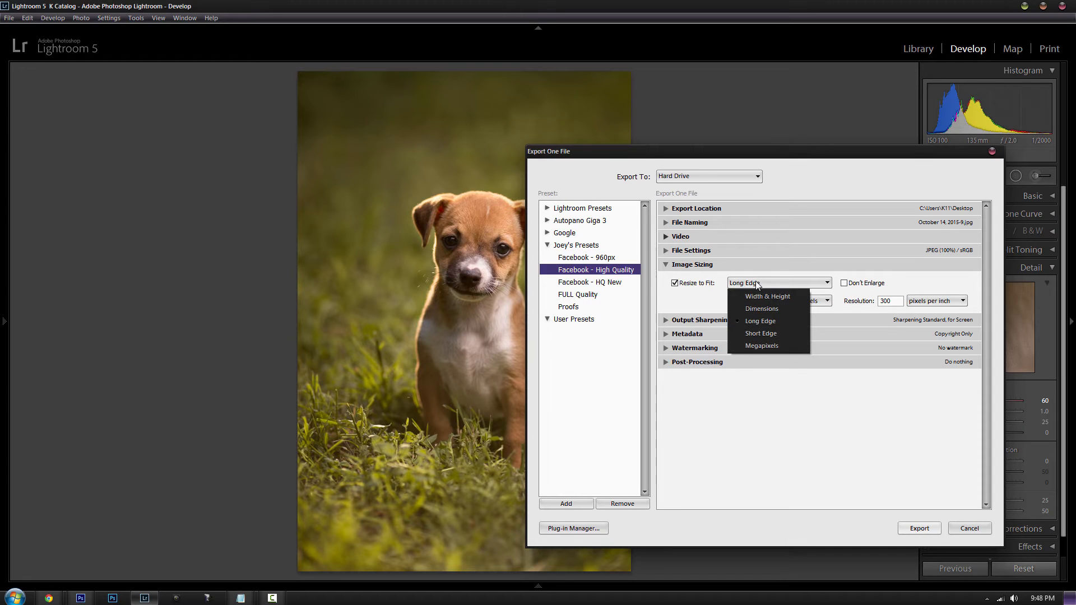
{"action": "left_click", "coordinate": [760, 321]}
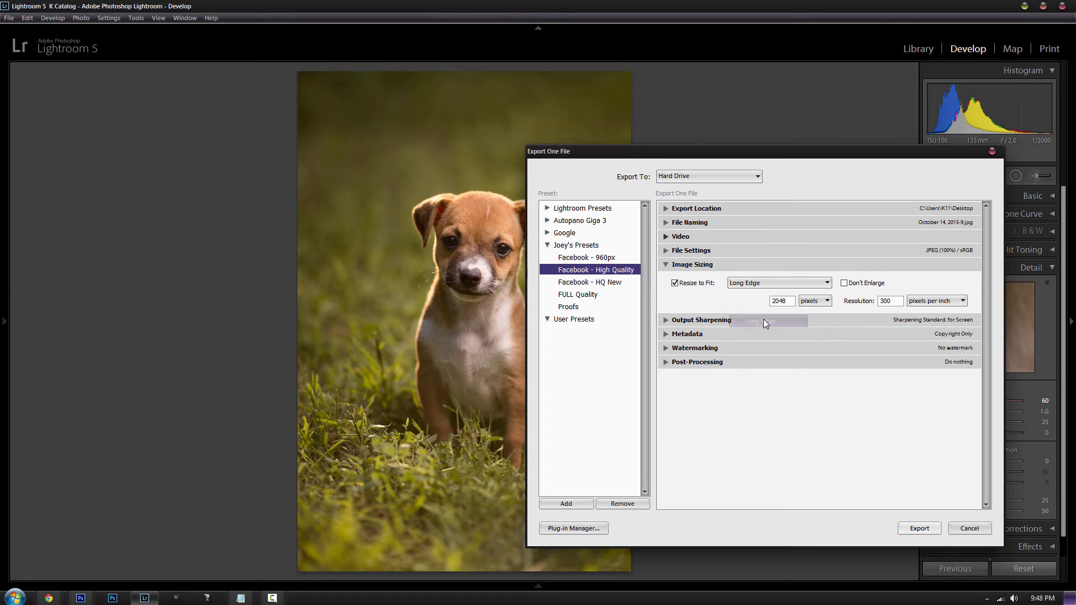
{"action": "mouse_move", "coordinate": [812, 306]}
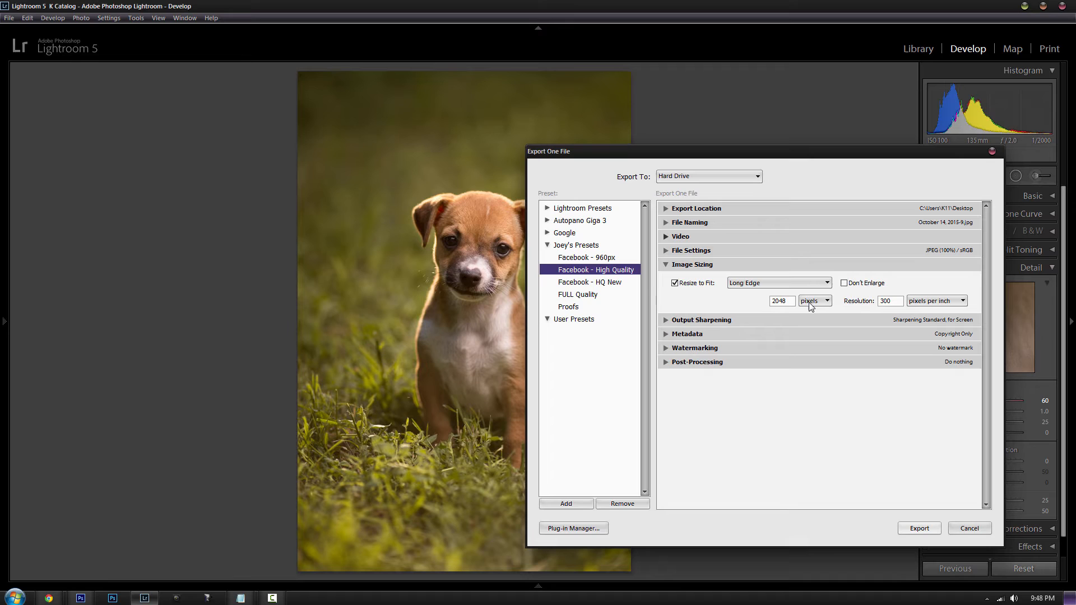
{"action": "left_click", "coordinate": [780, 301]}
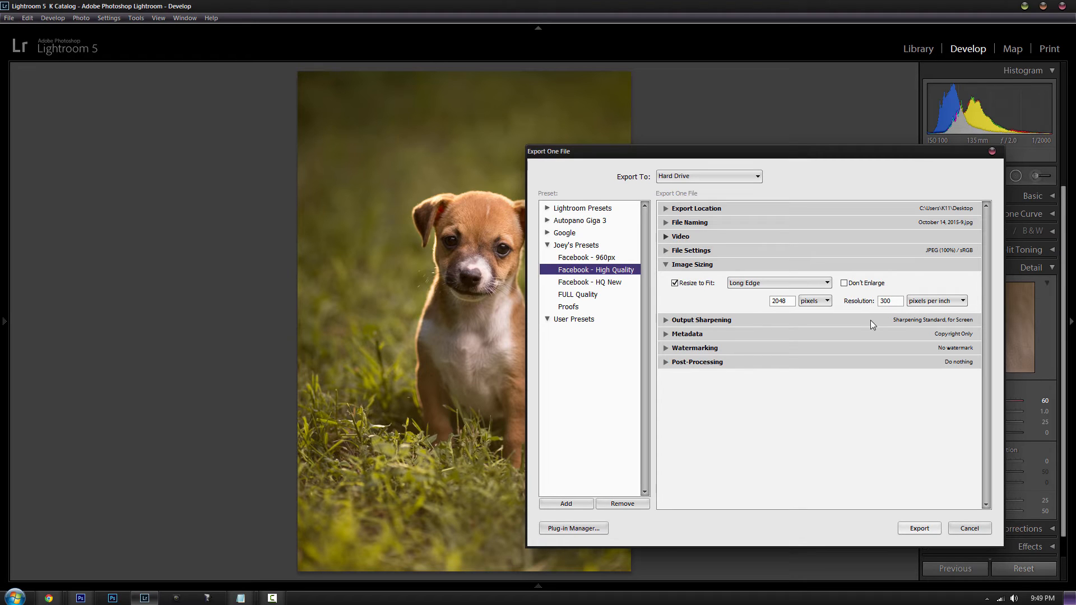
{"action": "mouse_move", "coordinate": [917, 539]}
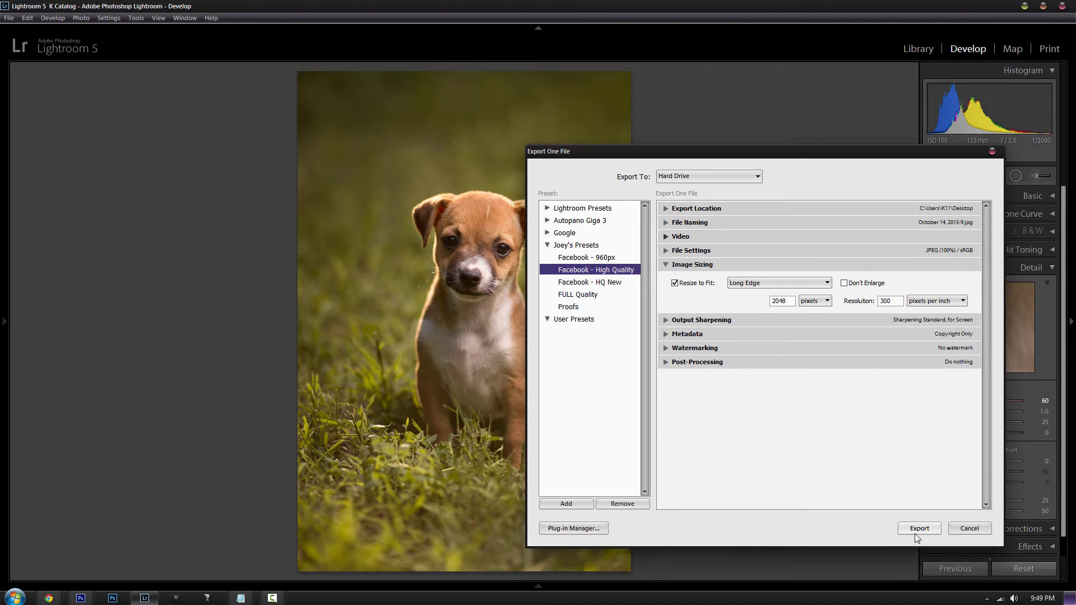
{"action": "mouse_move", "coordinate": [907, 525]}
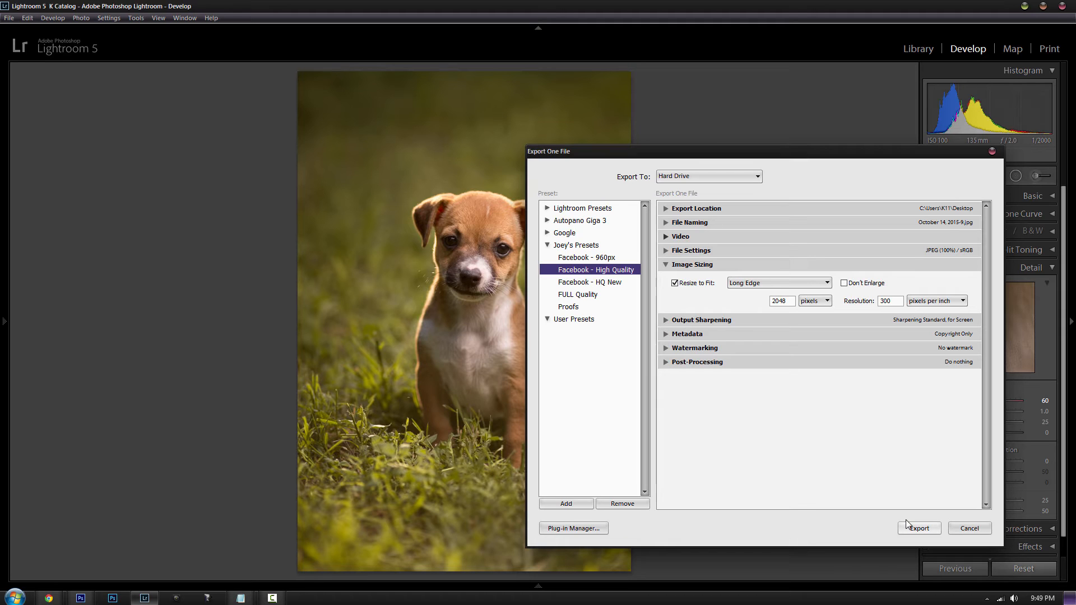
{"action": "mouse_move", "coordinate": [914, 530]}
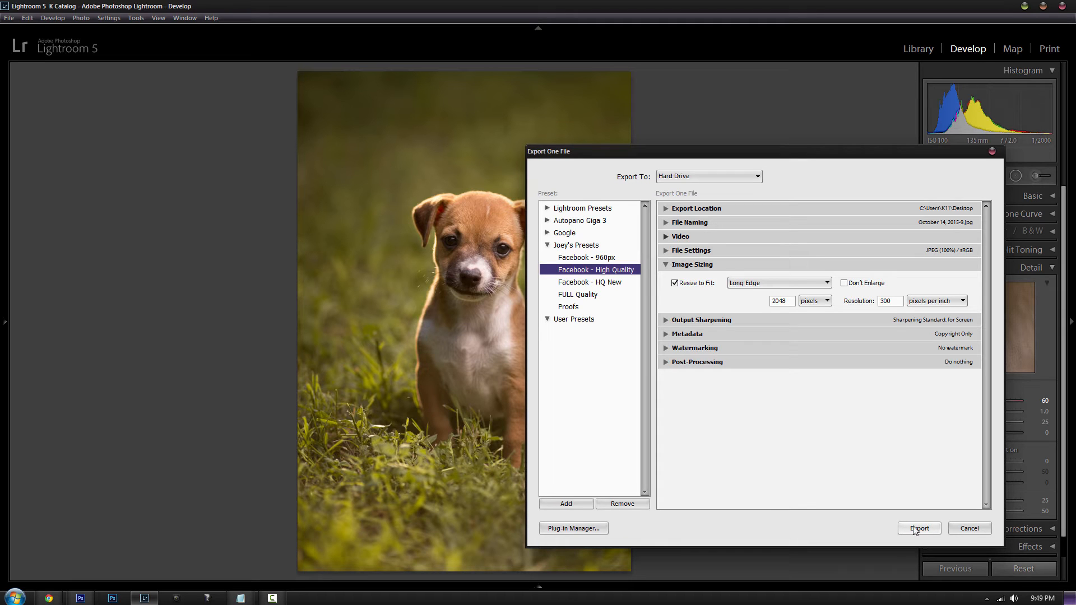
{"action": "left_click", "coordinate": [918, 528]}
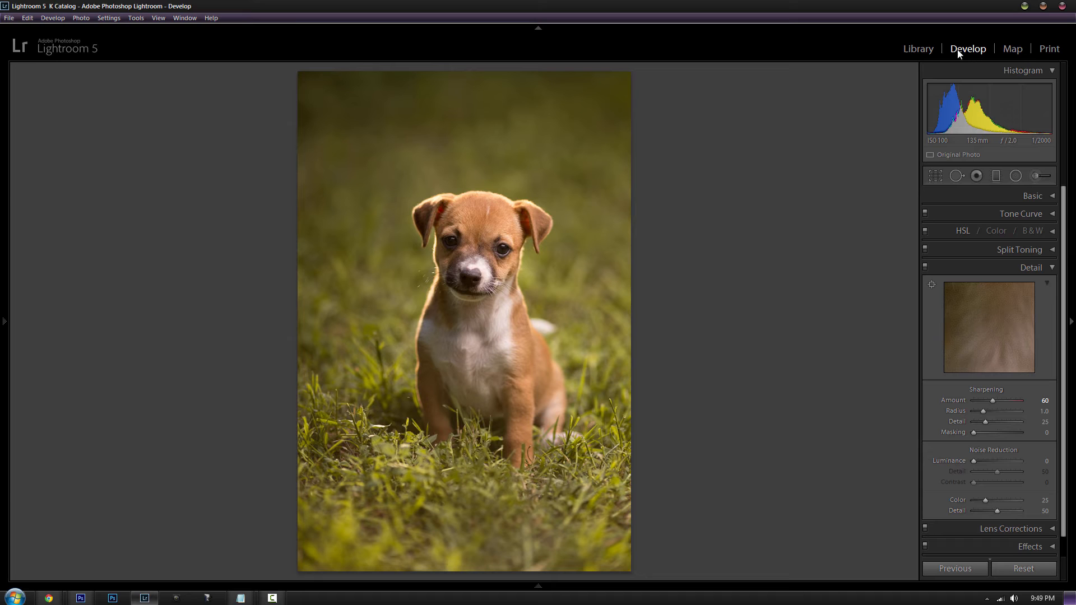
{"action": "mouse_move", "coordinate": [1023, 7]}
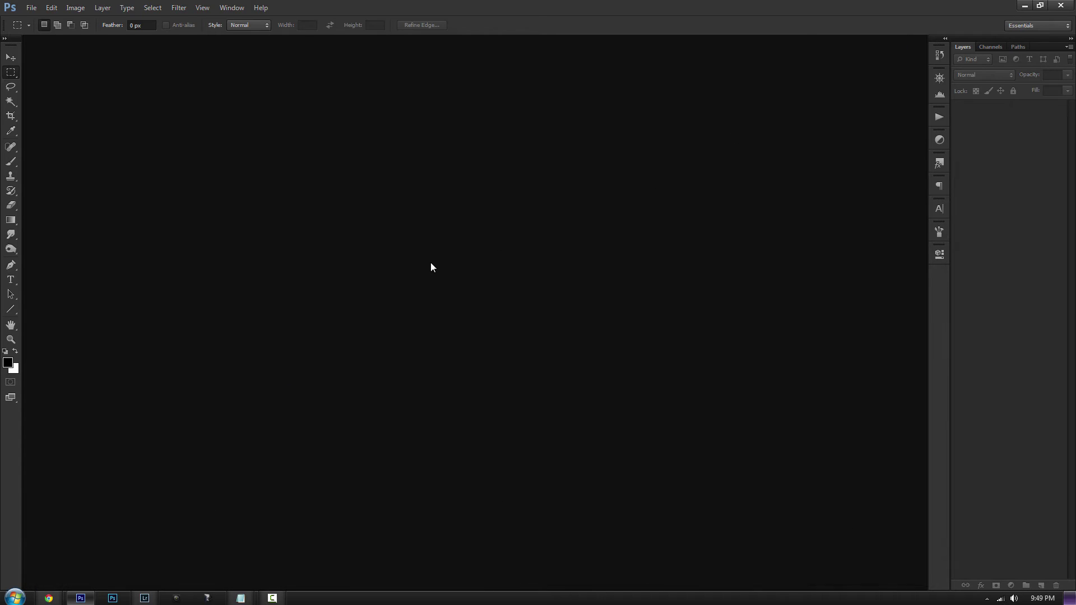
{"action": "mouse_move", "coordinate": [547, 74]}
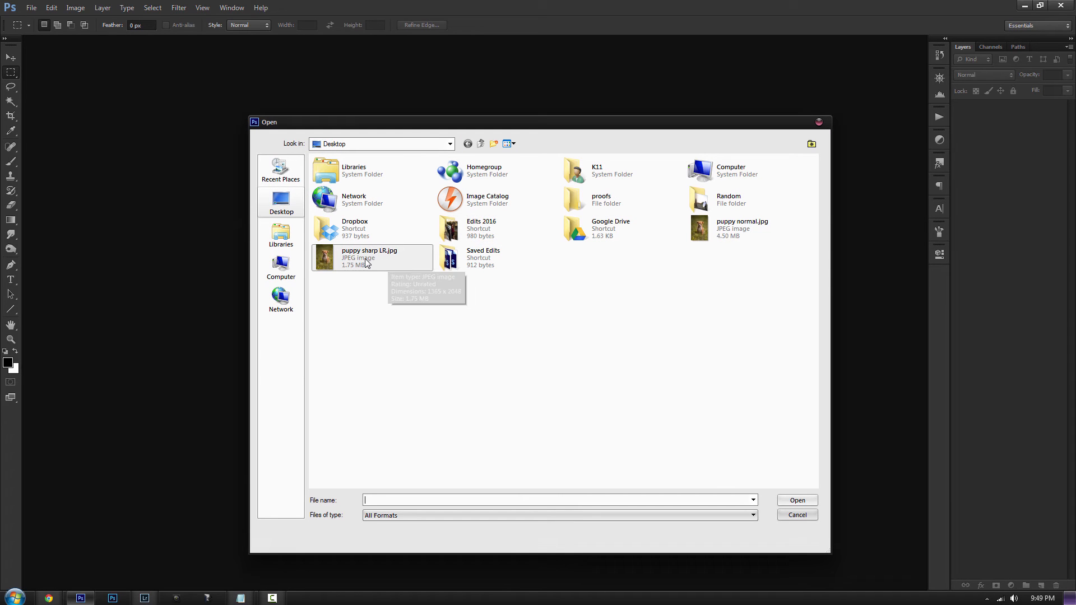
{"action": "mouse_move", "coordinate": [333, 267]}
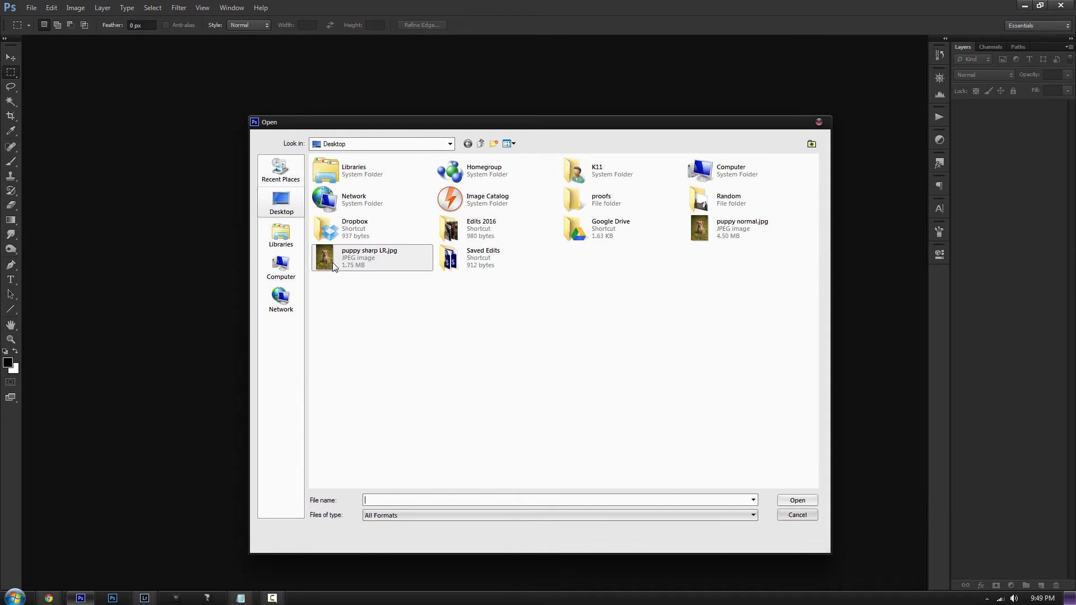
{"action": "mouse_move", "coordinate": [327, 261]}
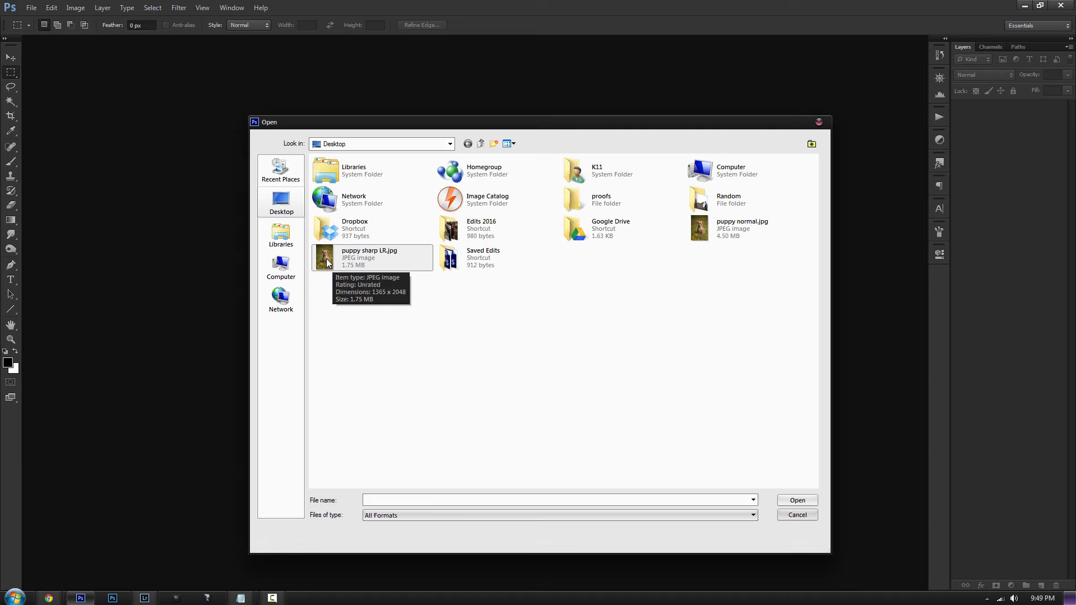
{"action": "mouse_move", "coordinate": [337, 273]}
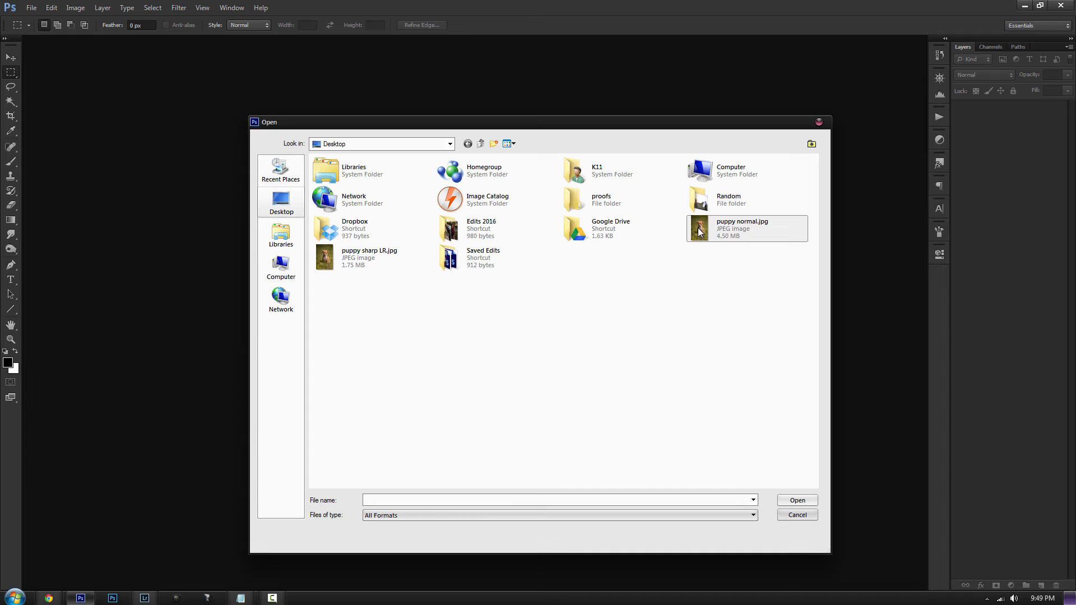
{"action": "mouse_move", "coordinate": [698, 236]}
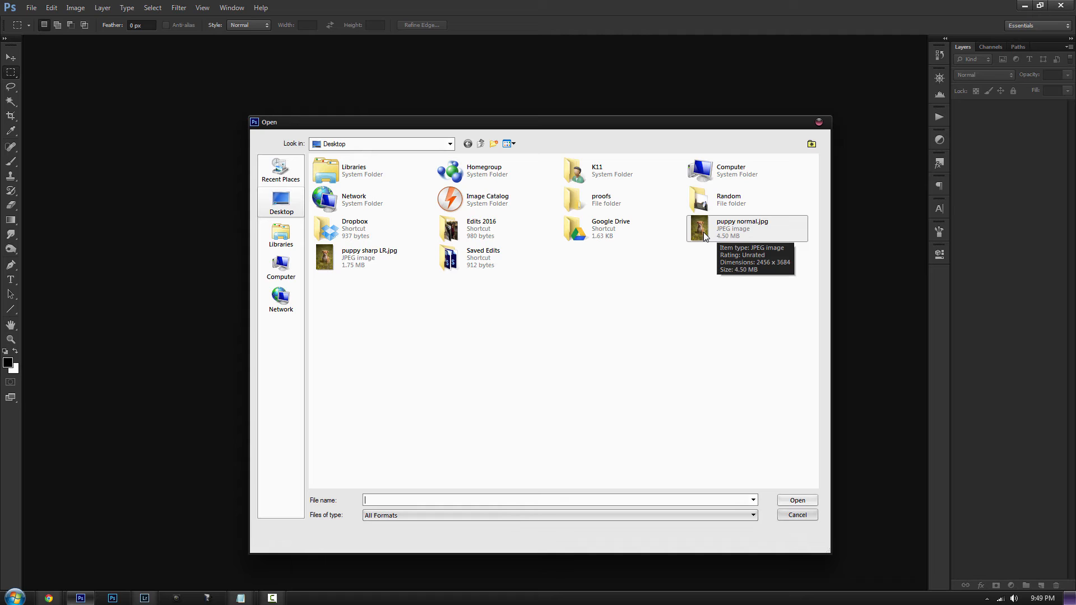
{"action": "mouse_move", "coordinate": [705, 238]}
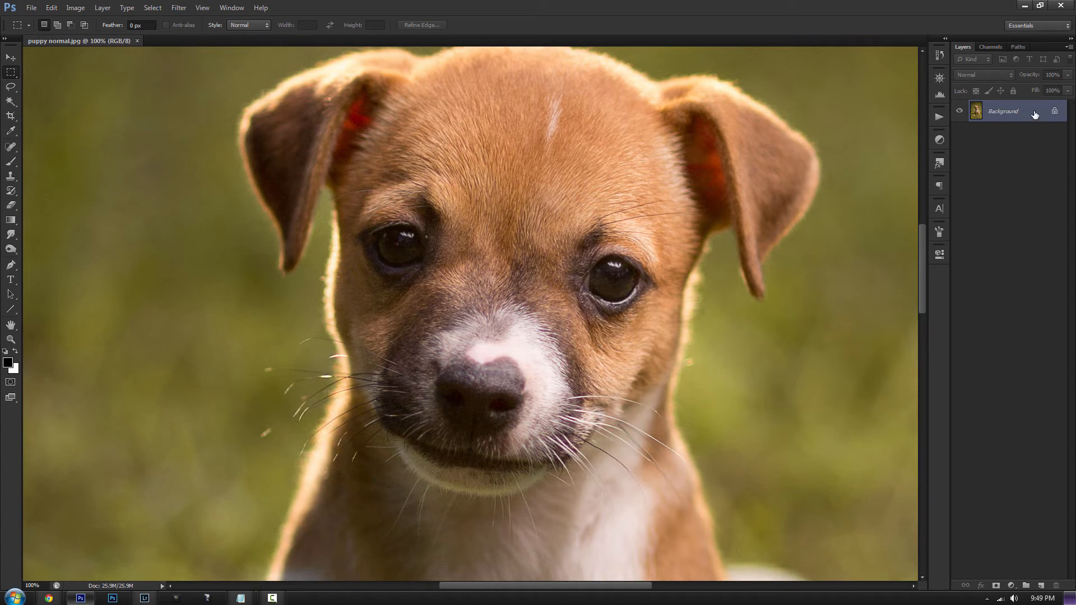
{"action": "mouse_move", "coordinate": [901, 150]}
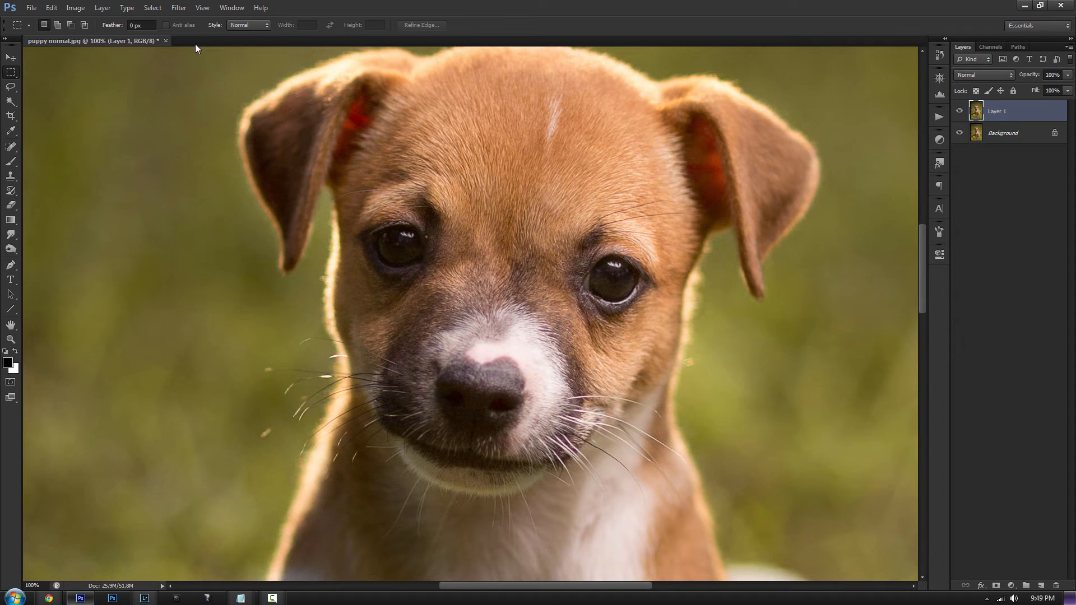
Step: Reach the Filter menu to find High Pass for the duplicated Layer 1
{"action": "left_click", "coordinate": [178, 8]}
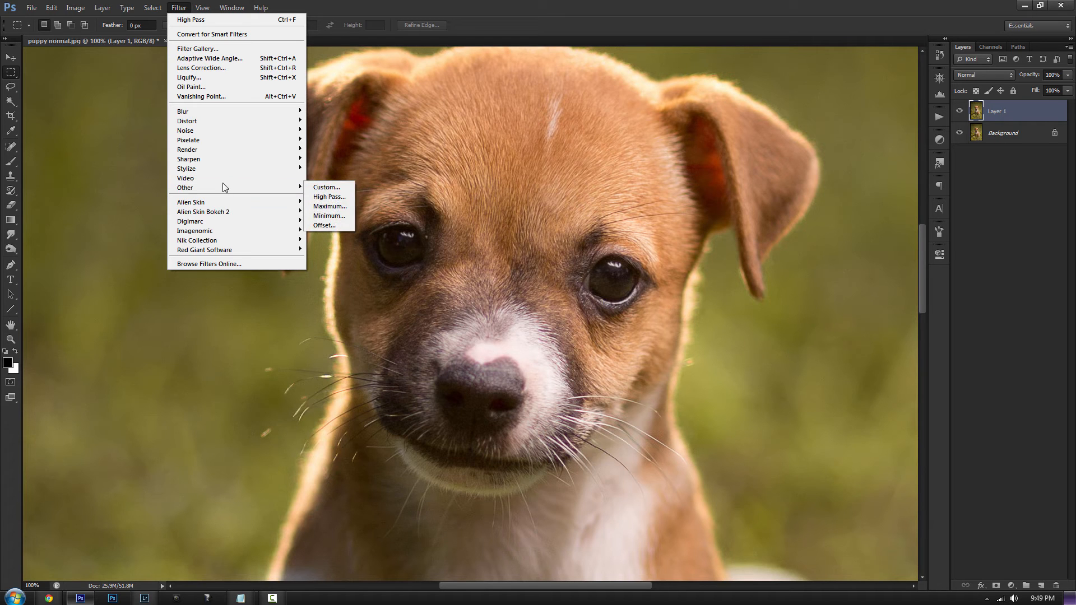
{"action": "mouse_move", "coordinate": [329, 197]}
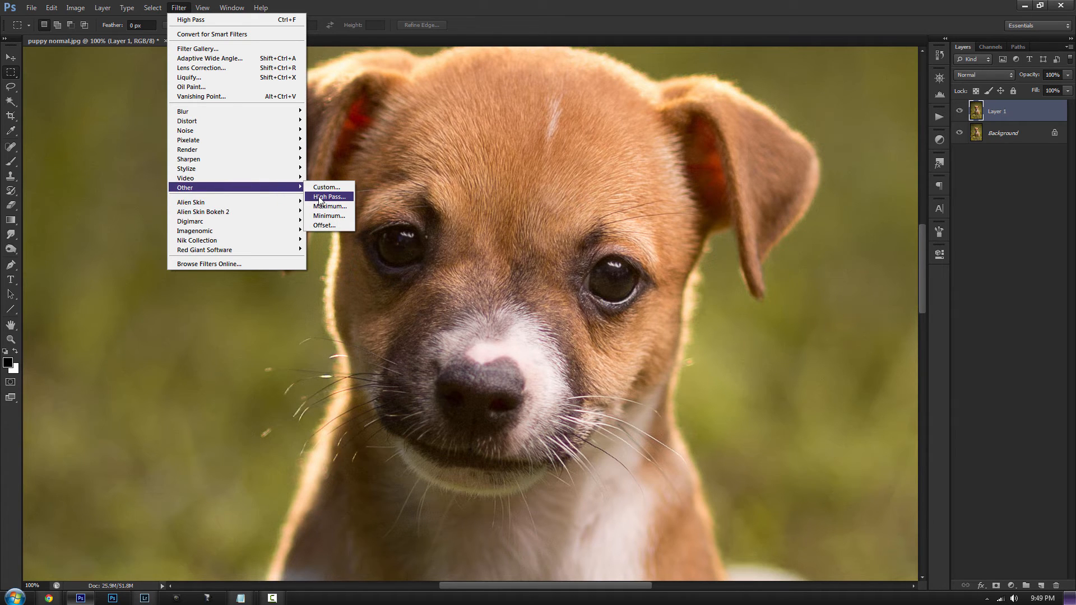
Step: Apply a High Pass filter with a 0.5-pixel radius to Layer 1
{"action": "left_click", "coordinate": [329, 196]}
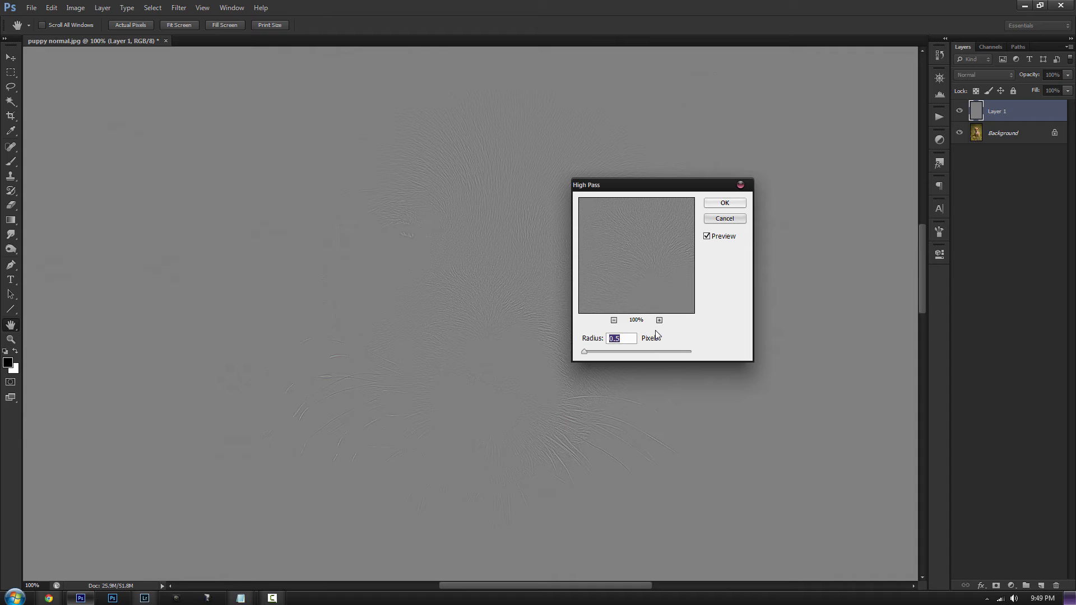
{"action": "mouse_move", "coordinate": [652, 337]}
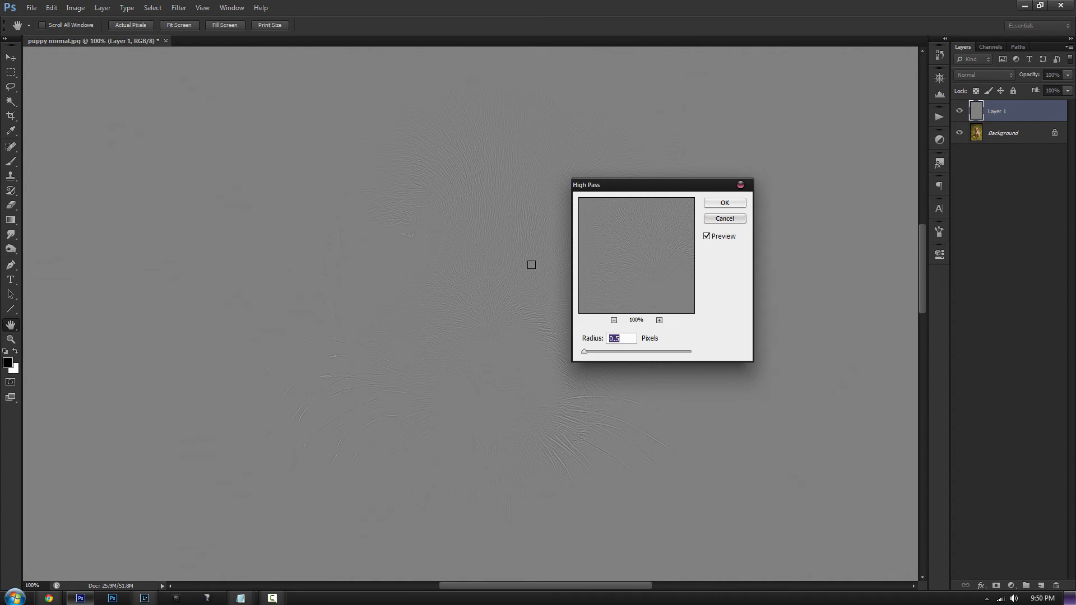
{"action": "mouse_move", "coordinate": [614, 356]}
{"action": "type", "text": ".5"}
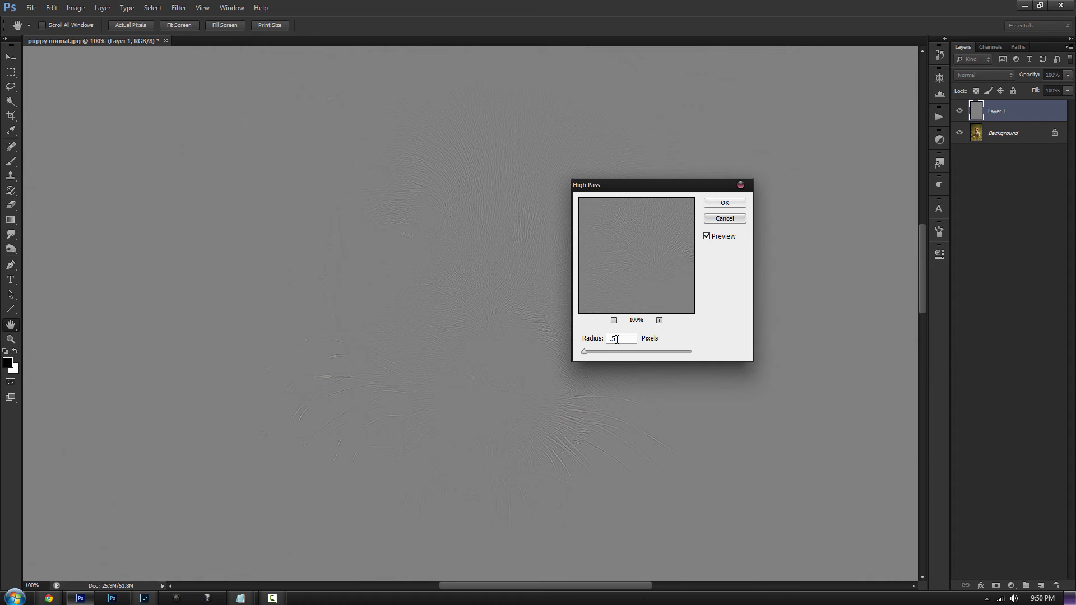
{"action": "mouse_move", "coordinate": [713, 225]}
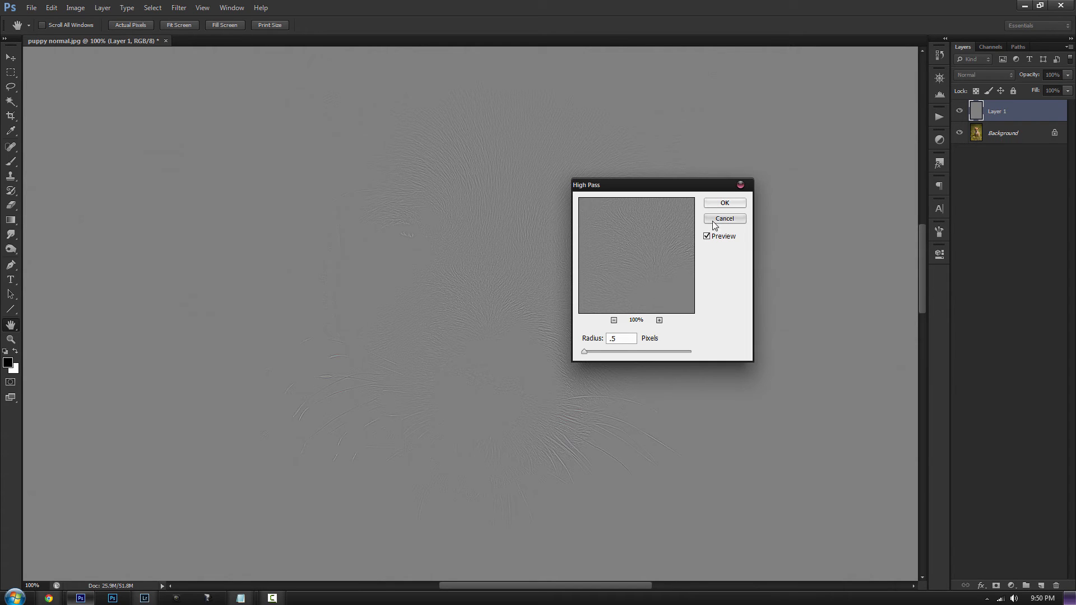
{"action": "left_click", "coordinate": [724, 218]}
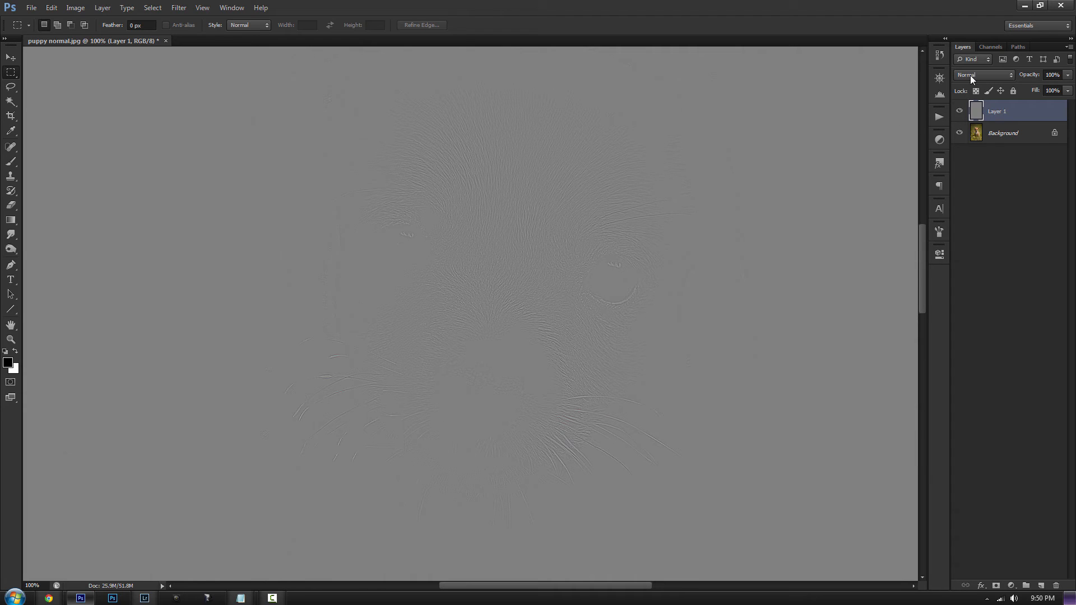
Step: Set Layer 1's blend mode from Normal to Overlay to reveal the sharpened photo
{"action": "left_click", "coordinate": [983, 74]}
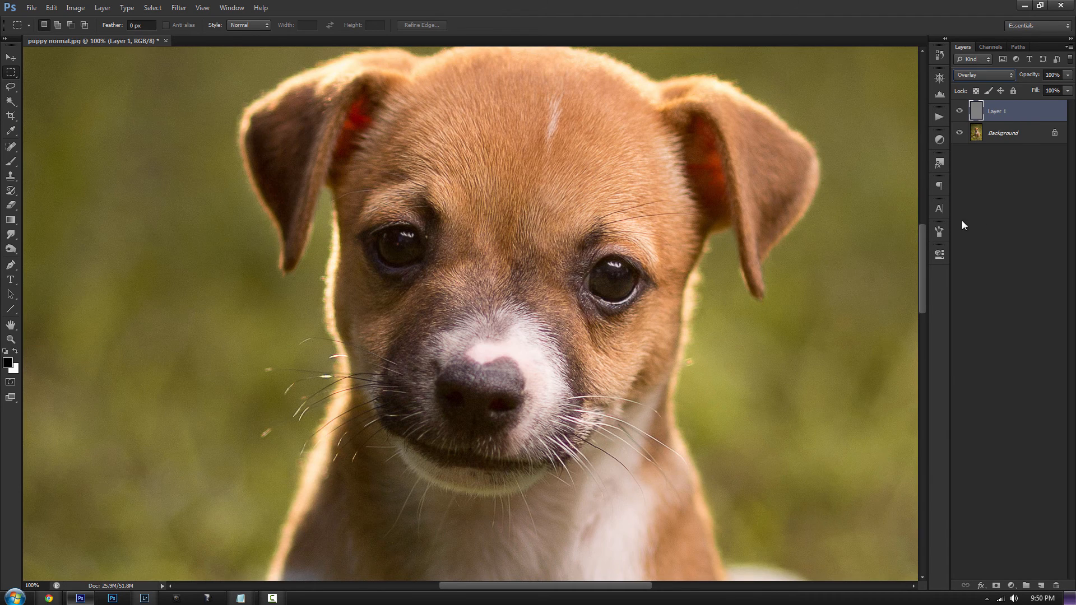
{"action": "left_click", "coordinate": [959, 113]}
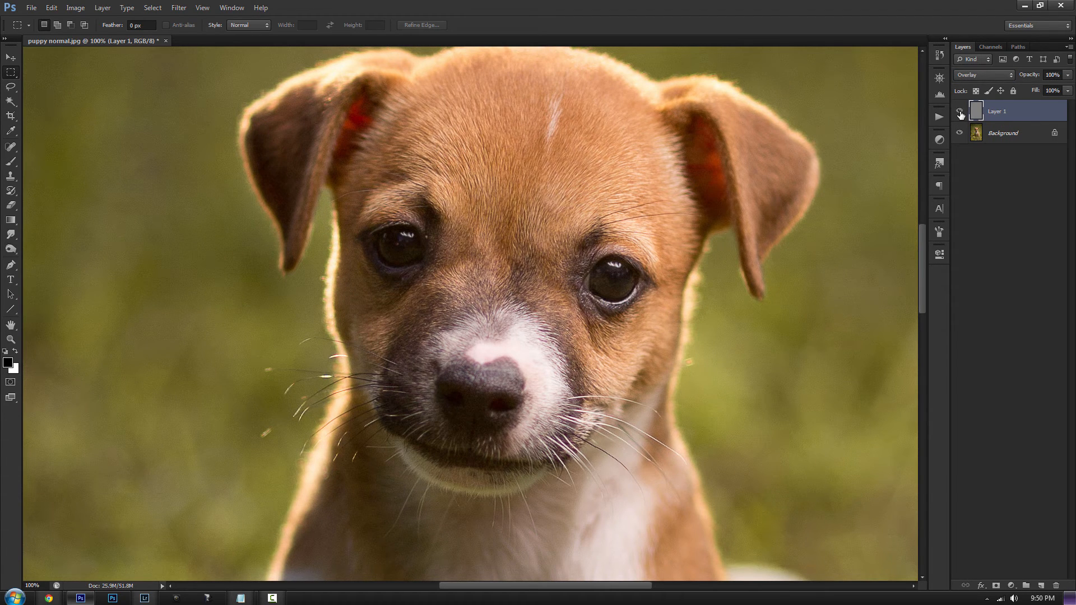
{"action": "mouse_move", "coordinate": [915, 193]}
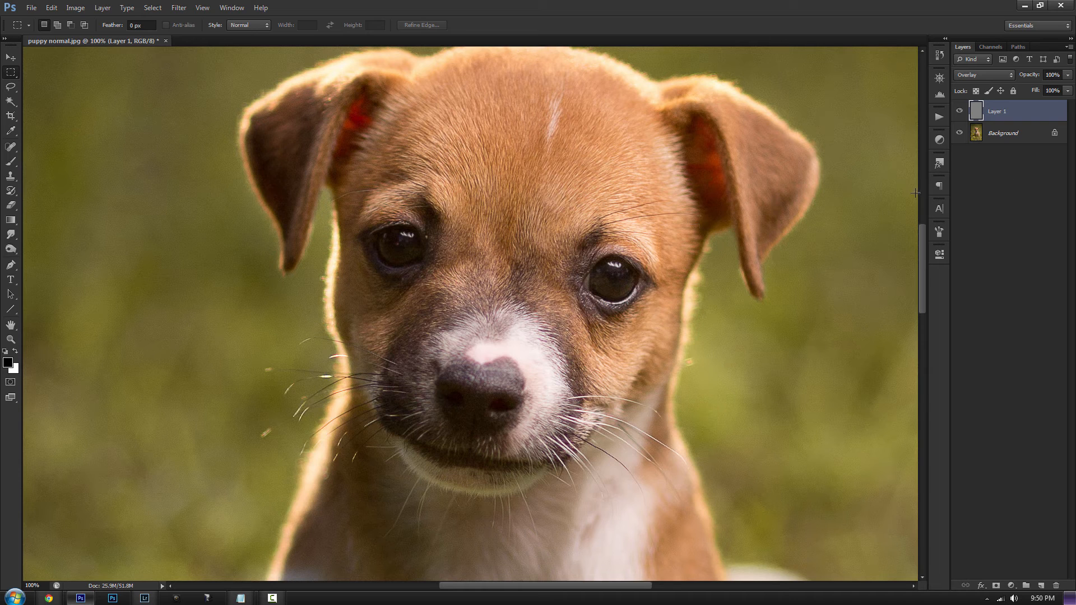
{"action": "mouse_move", "coordinate": [76, 7]}
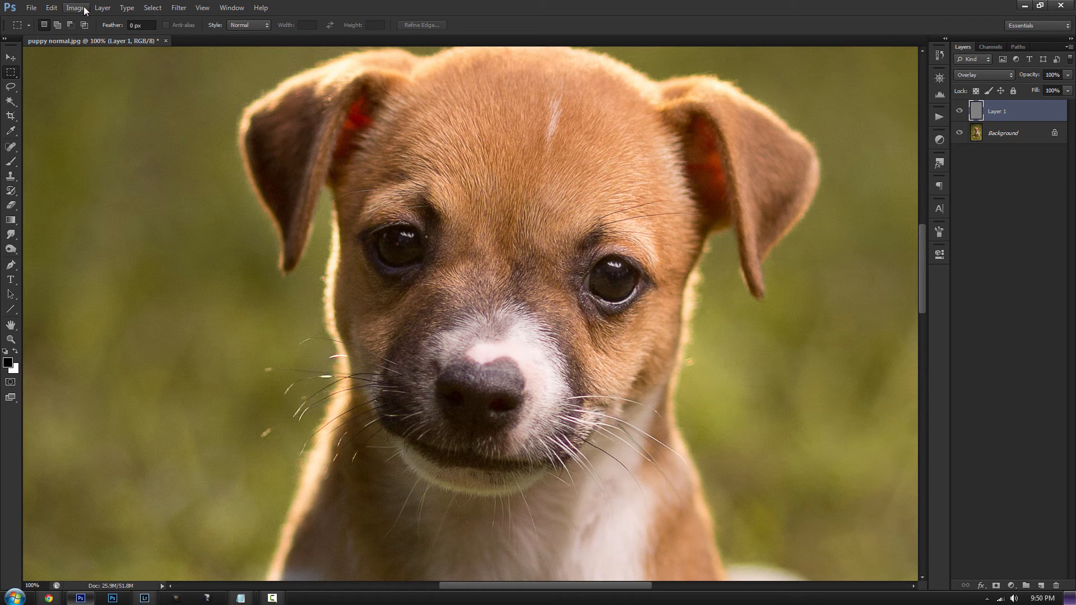
{"action": "left_click", "coordinate": [75, 7]}
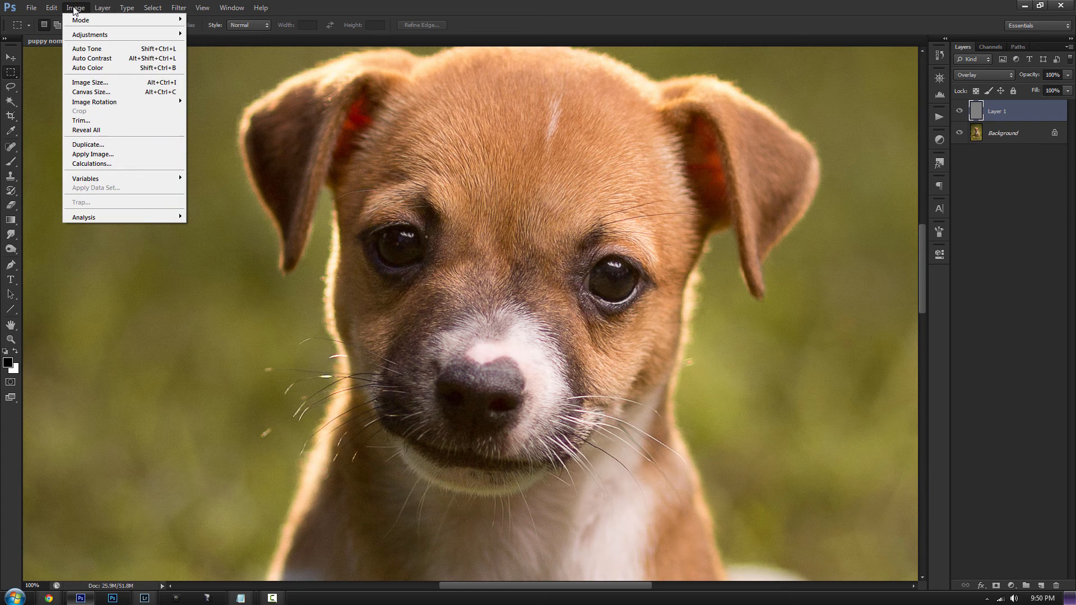
{"action": "mouse_move", "coordinate": [89, 83]}
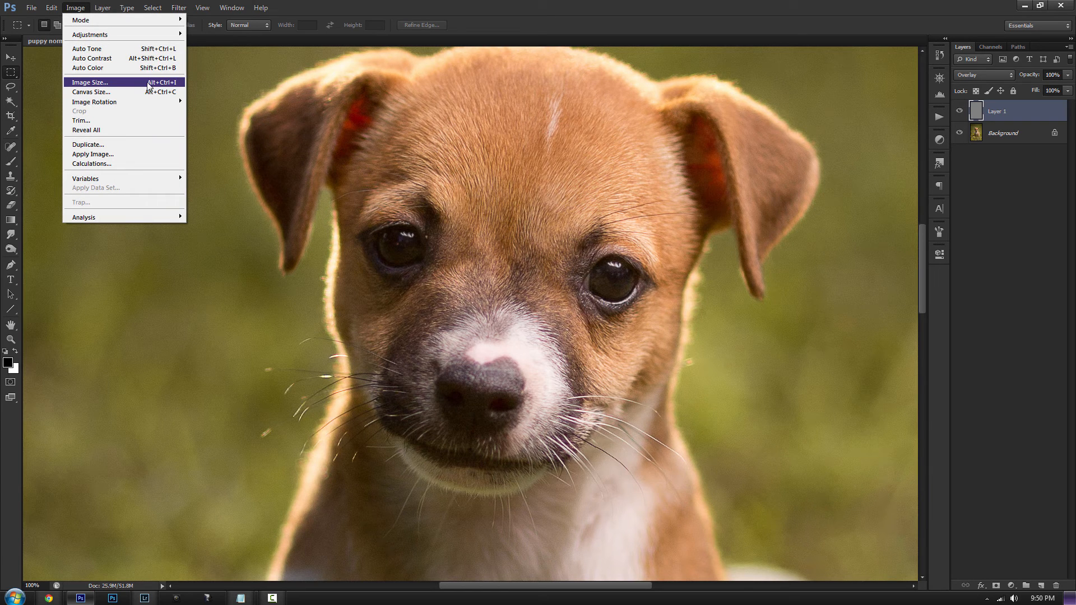
{"action": "mouse_move", "coordinate": [163, 85]}
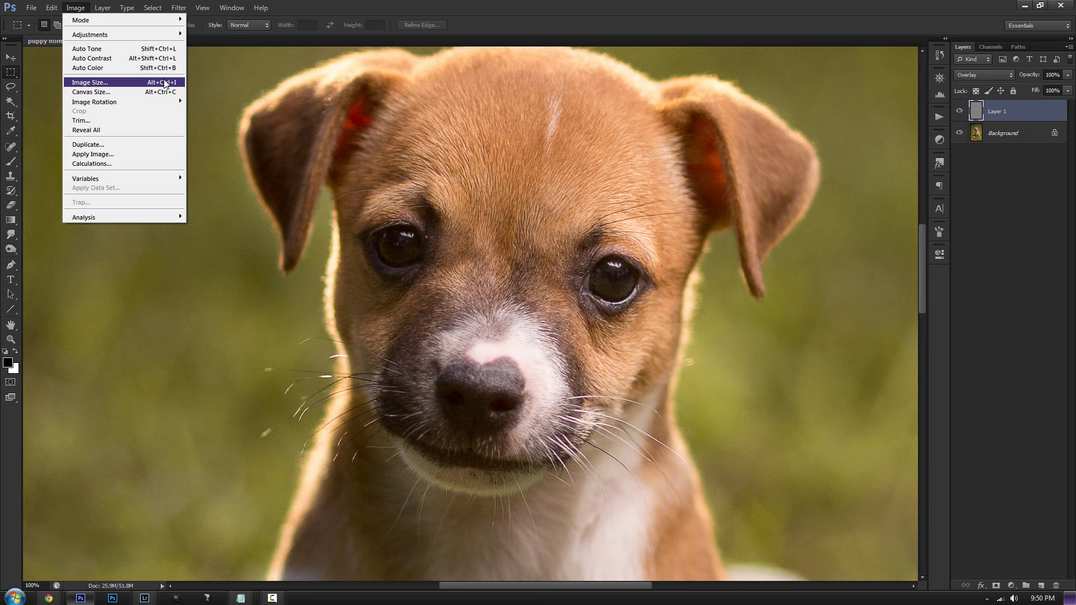
{"action": "mouse_move", "coordinate": [138, 85]}
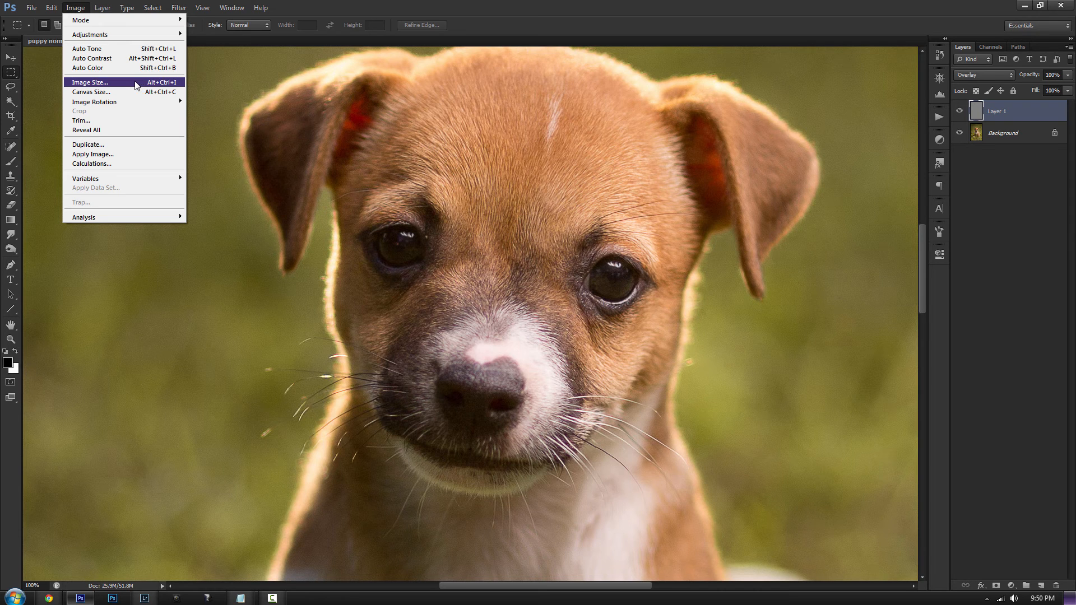
{"action": "left_click", "coordinate": [89, 83]}
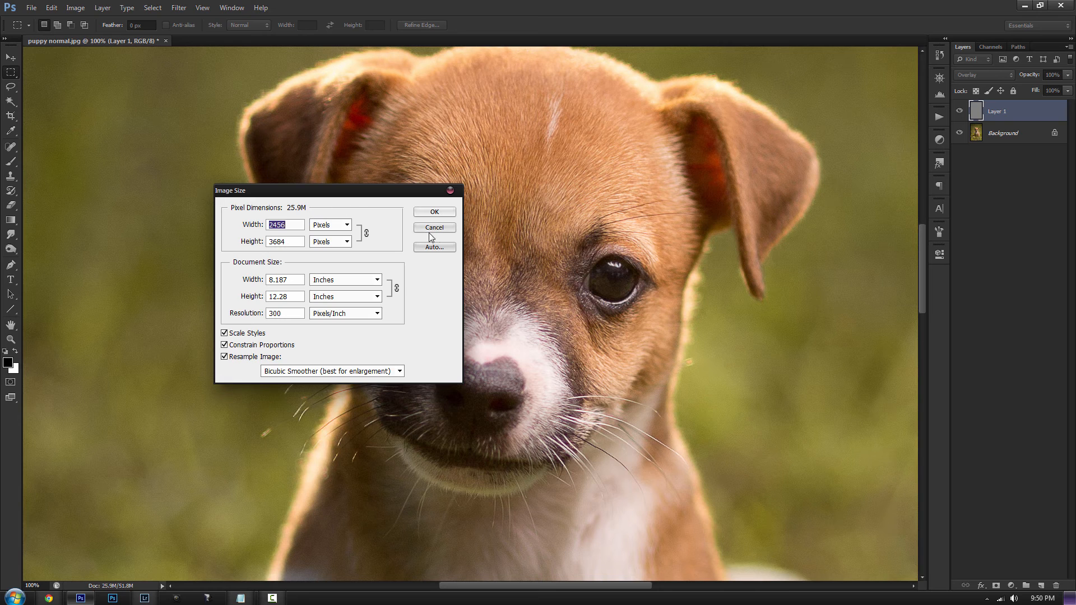
{"action": "left_click", "coordinate": [433, 227]}
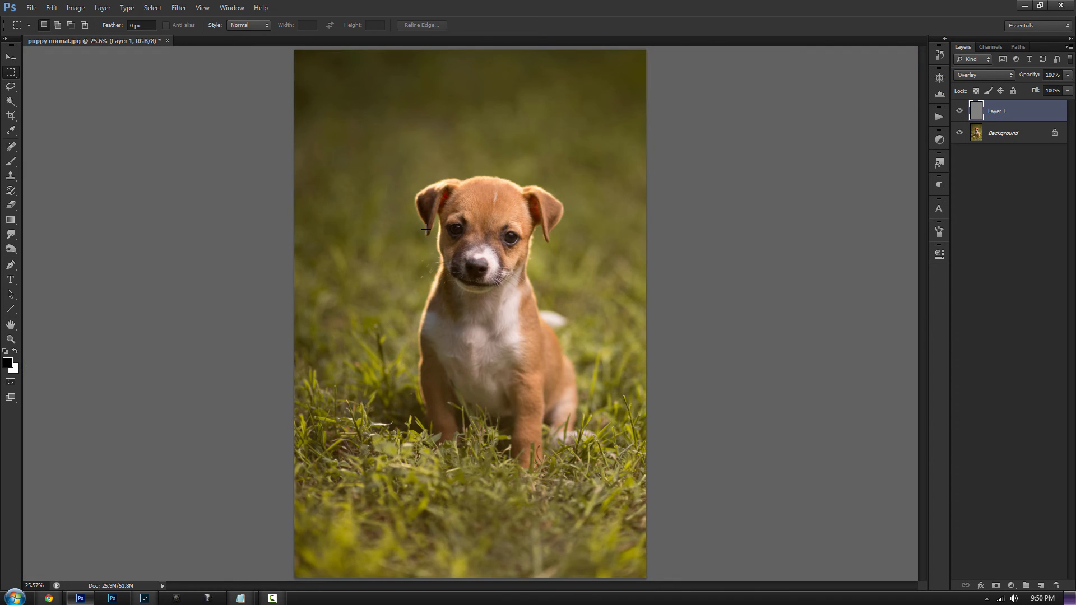
{"action": "mouse_move", "coordinate": [436, 76]}
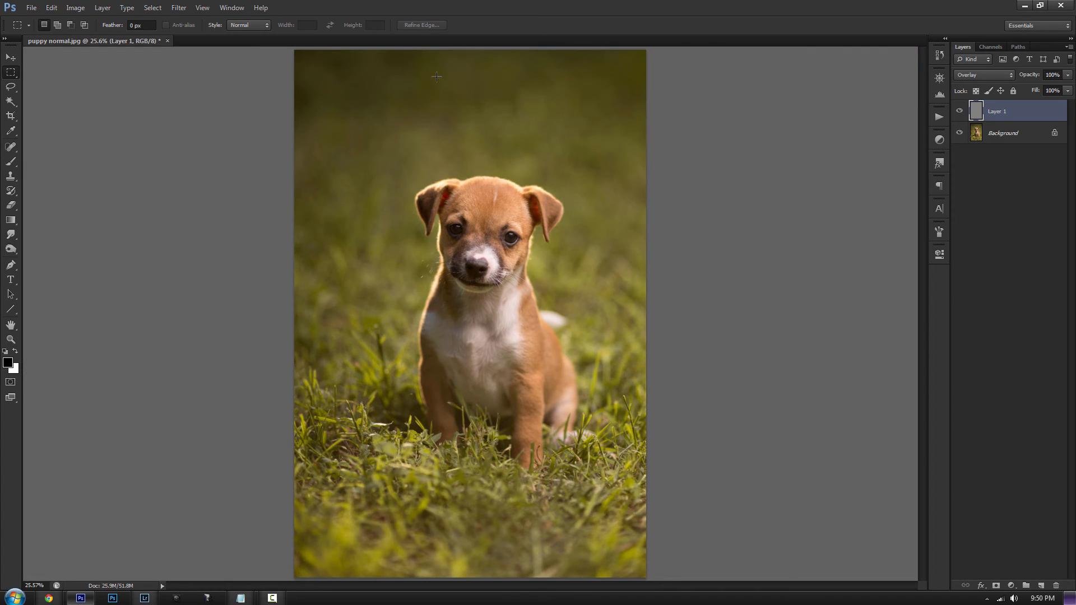
{"action": "mouse_move", "coordinate": [388, 545]}
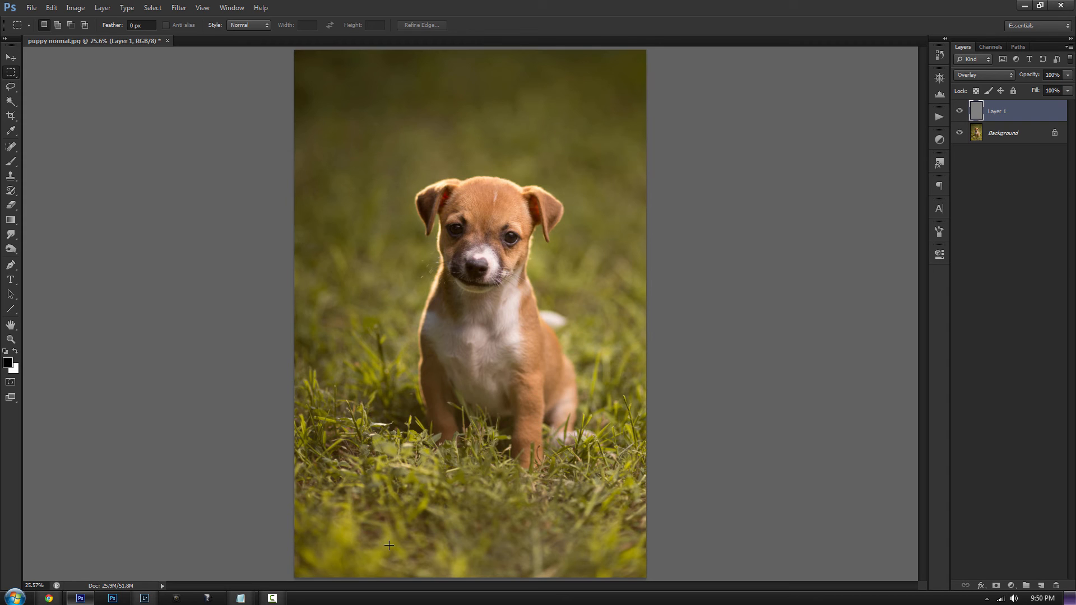
{"action": "mouse_move", "coordinate": [370, 96]}
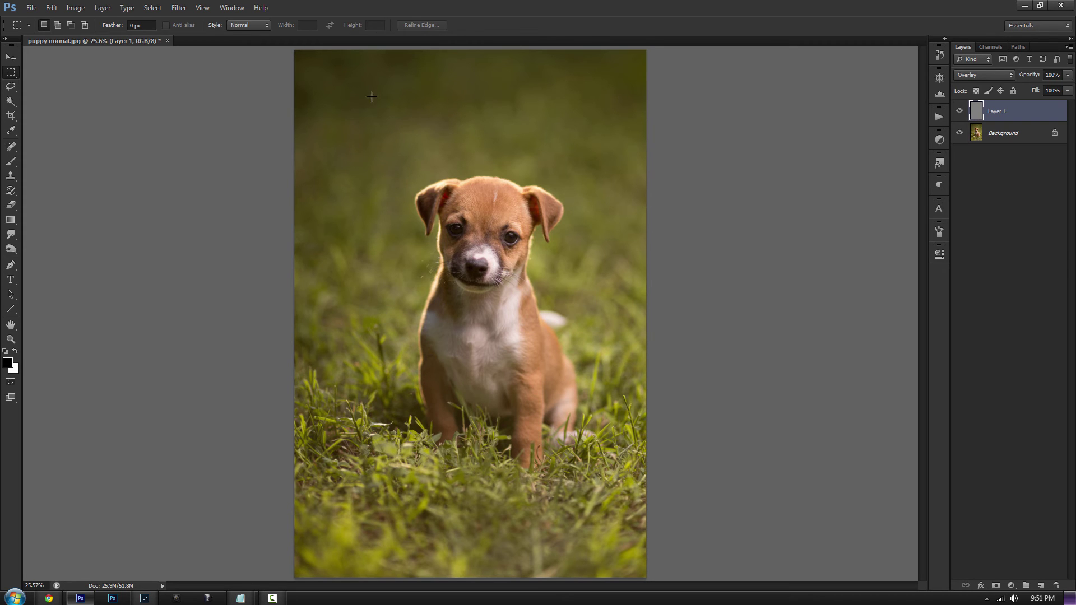
Step: Resize the image to 1365 by 2048 pixels with proportions constrained in Image Size
{"action": "left_click", "coordinate": [76, 7]}
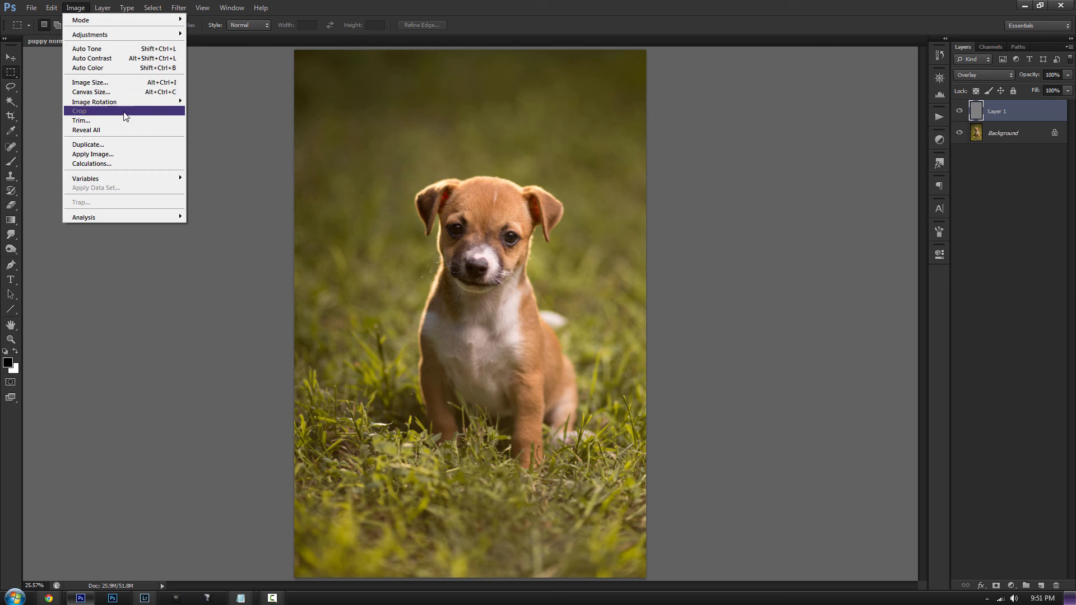
{"action": "left_click", "coordinate": [89, 82]}
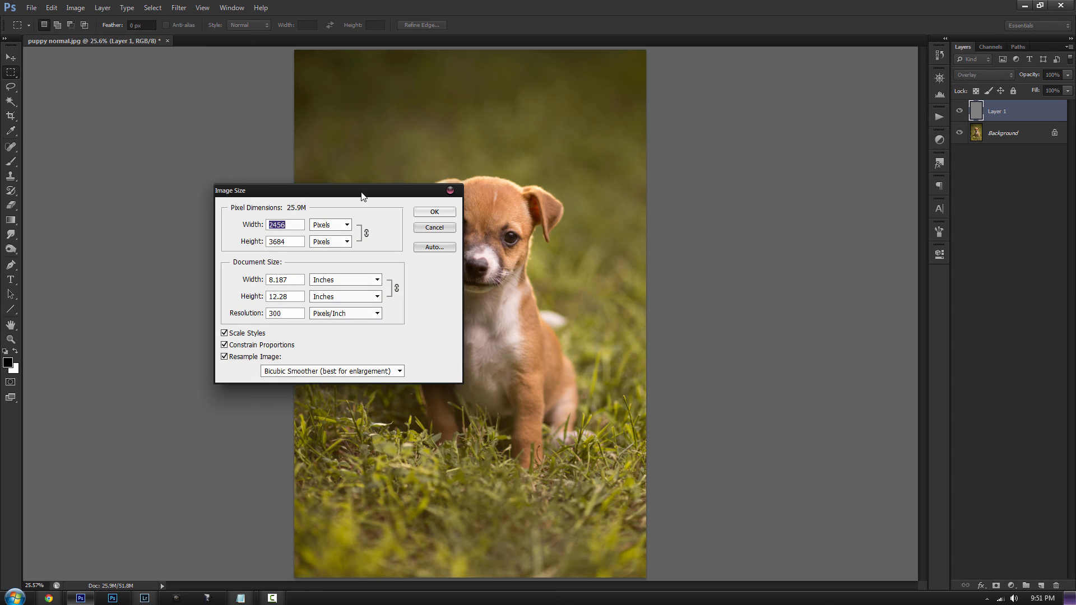
{"action": "left_click_drag", "start_coordinate": [339, 190], "coordinate": [153, 183]}
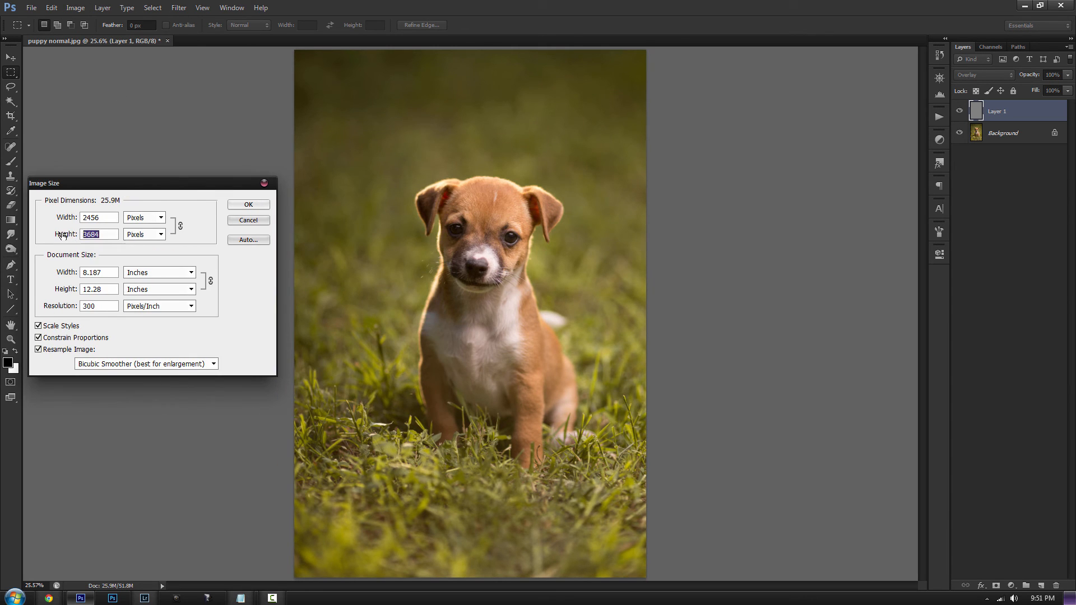
{"action": "type", "text": "1365"}
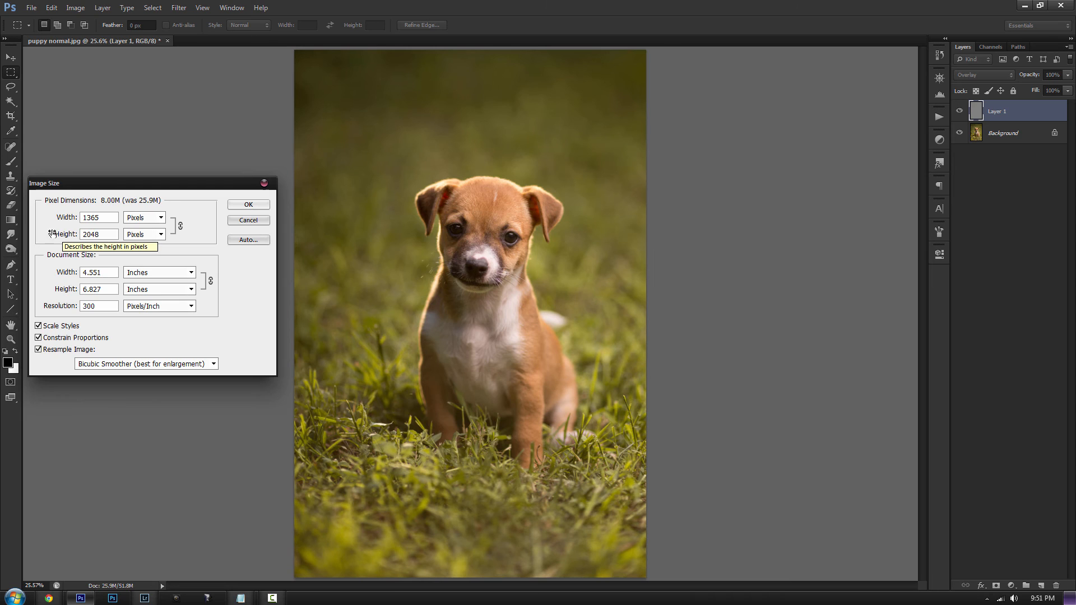
{"action": "mouse_move", "coordinate": [98, 217]}
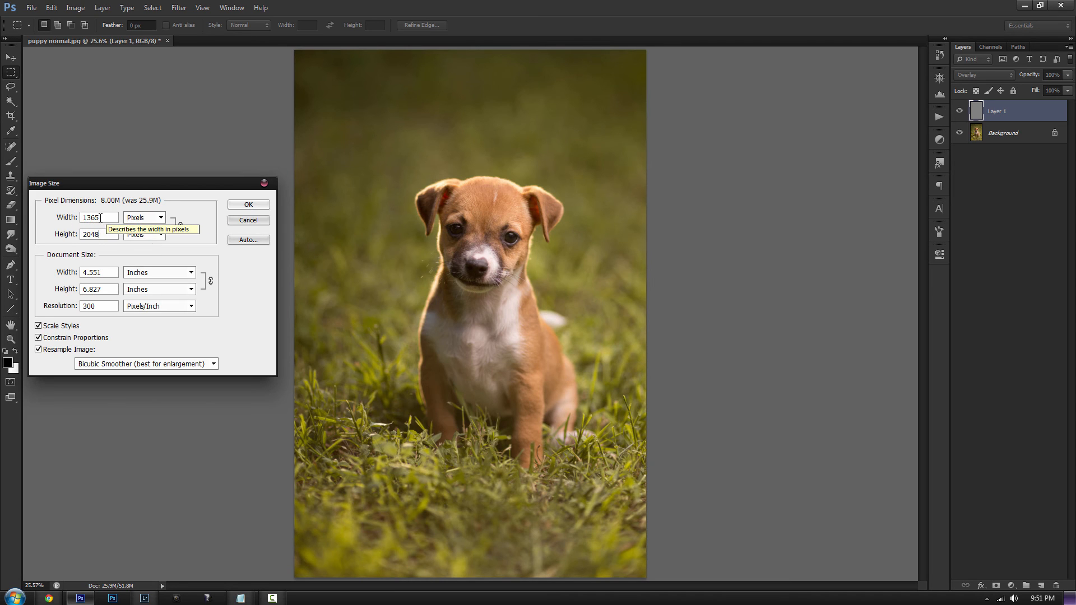
{"action": "mouse_move", "coordinate": [38, 326]}
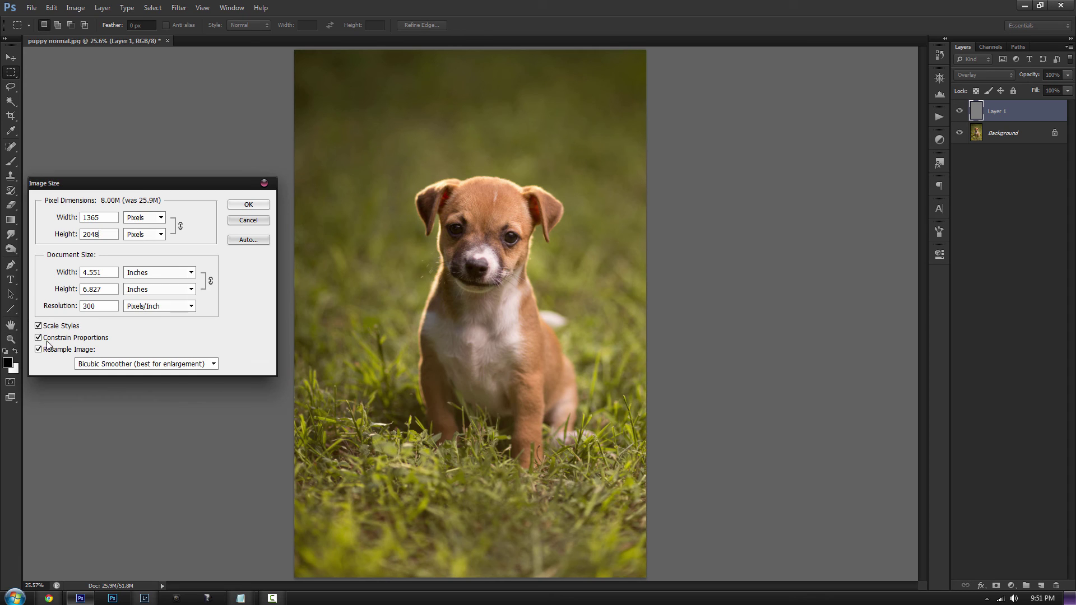
{"action": "mouse_move", "coordinate": [86, 360]}
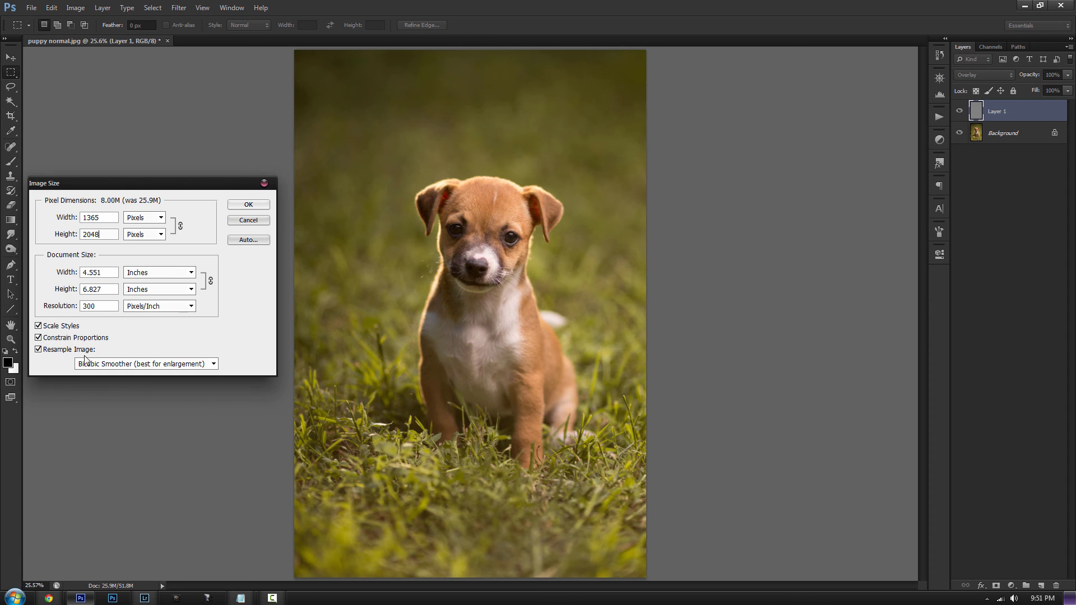
{"action": "mouse_move", "coordinate": [216, 242]}
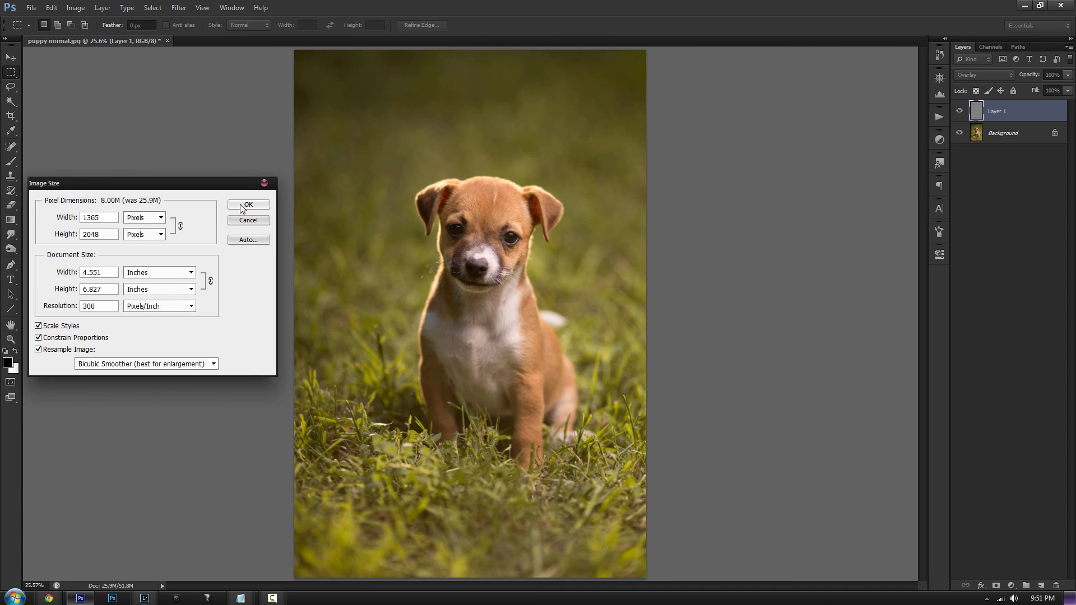
{"action": "left_click", "coordinate": [248, 207]}
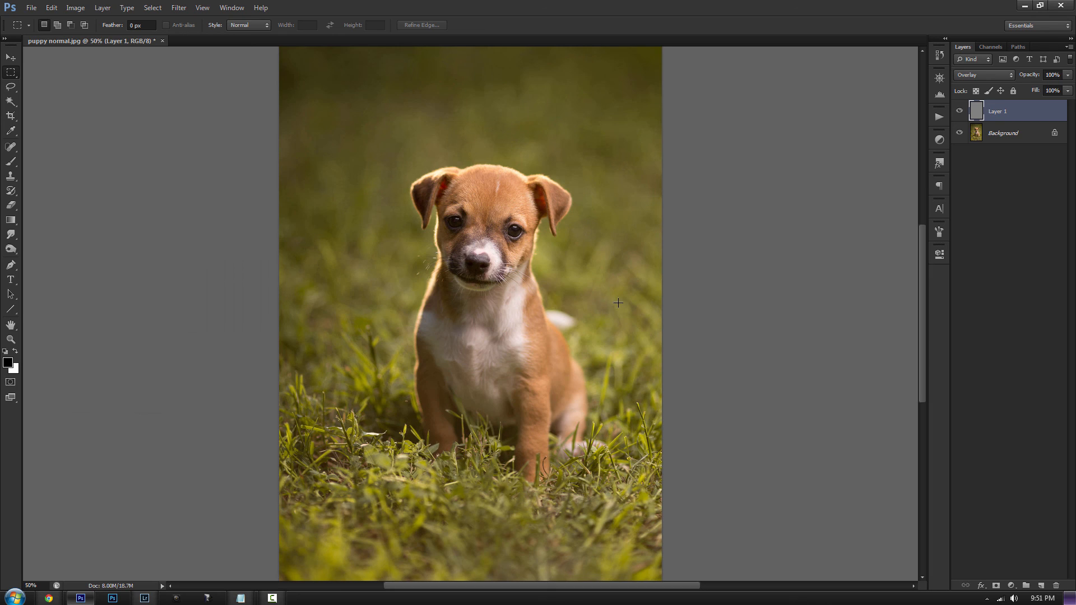
{"action": "mouse_move", "coordinate": [630, 303]}
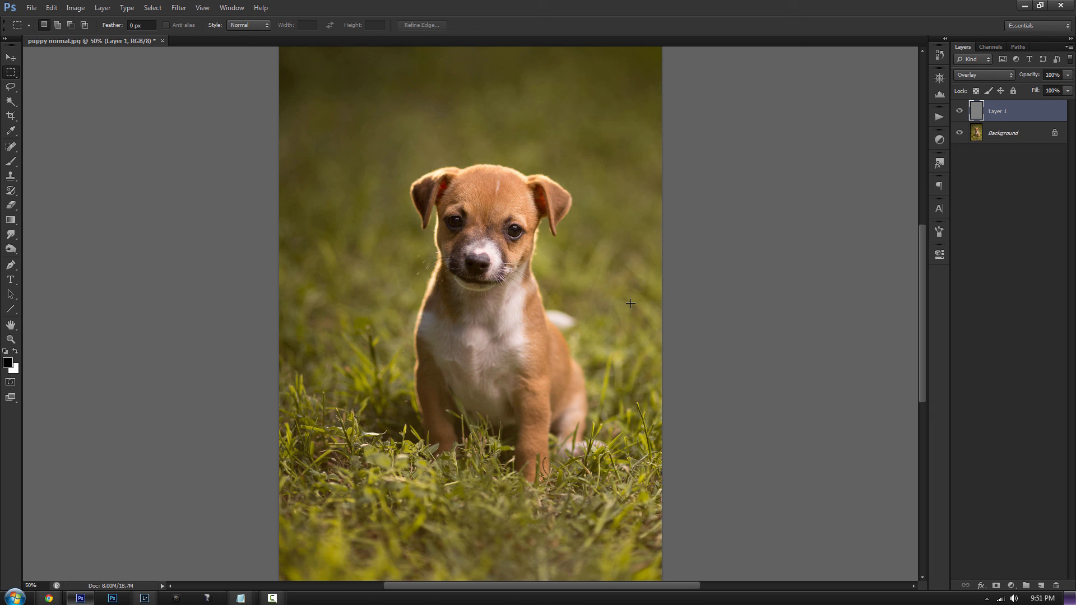